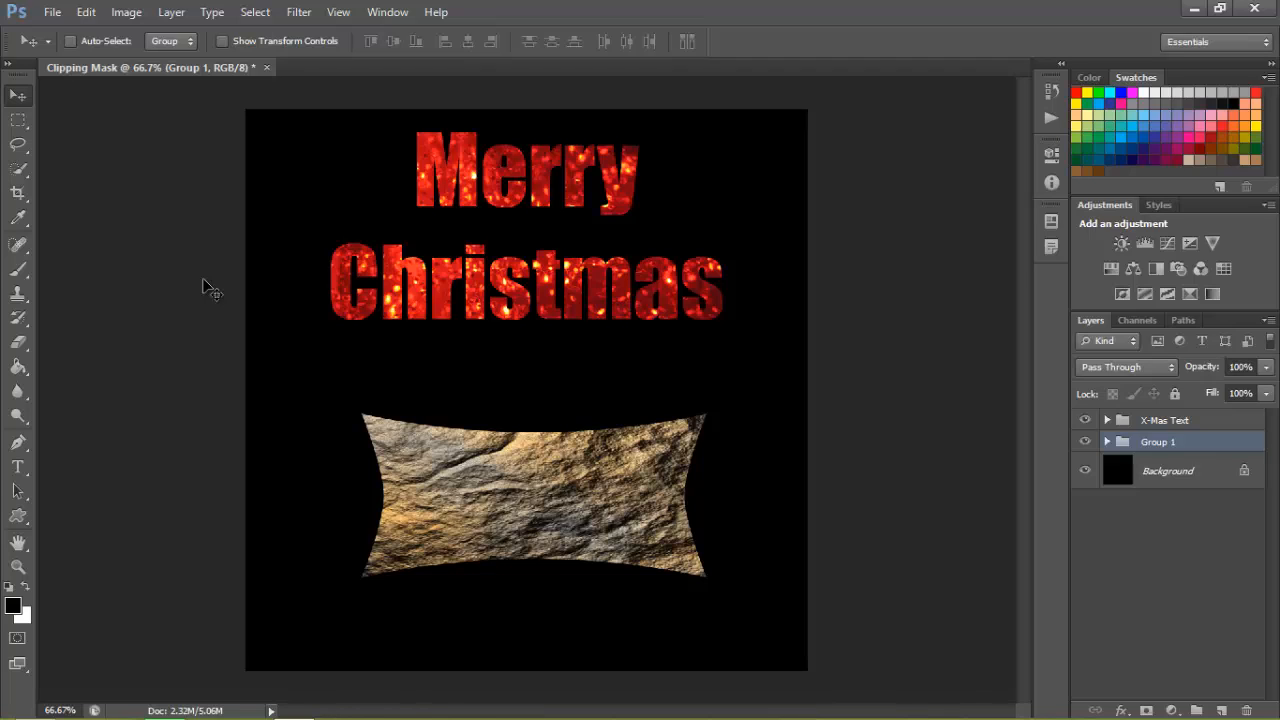
mouse_move(604, 336)
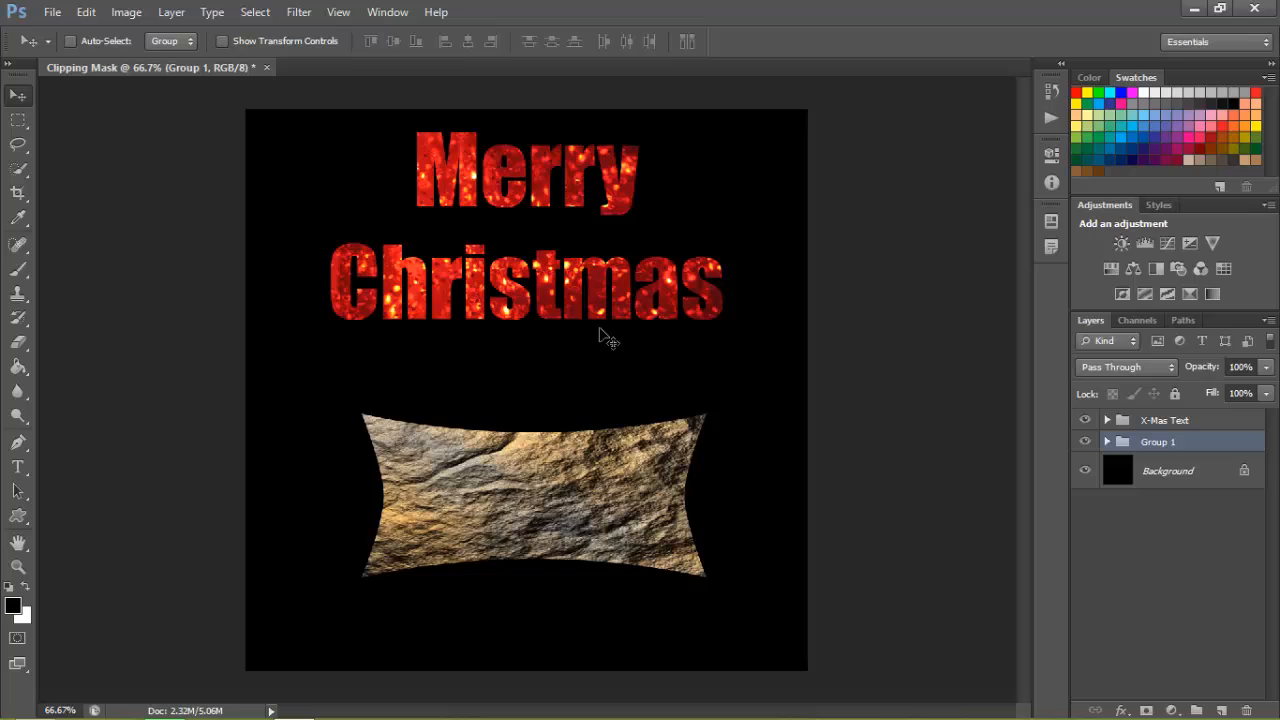
mouse_move(480, 210)
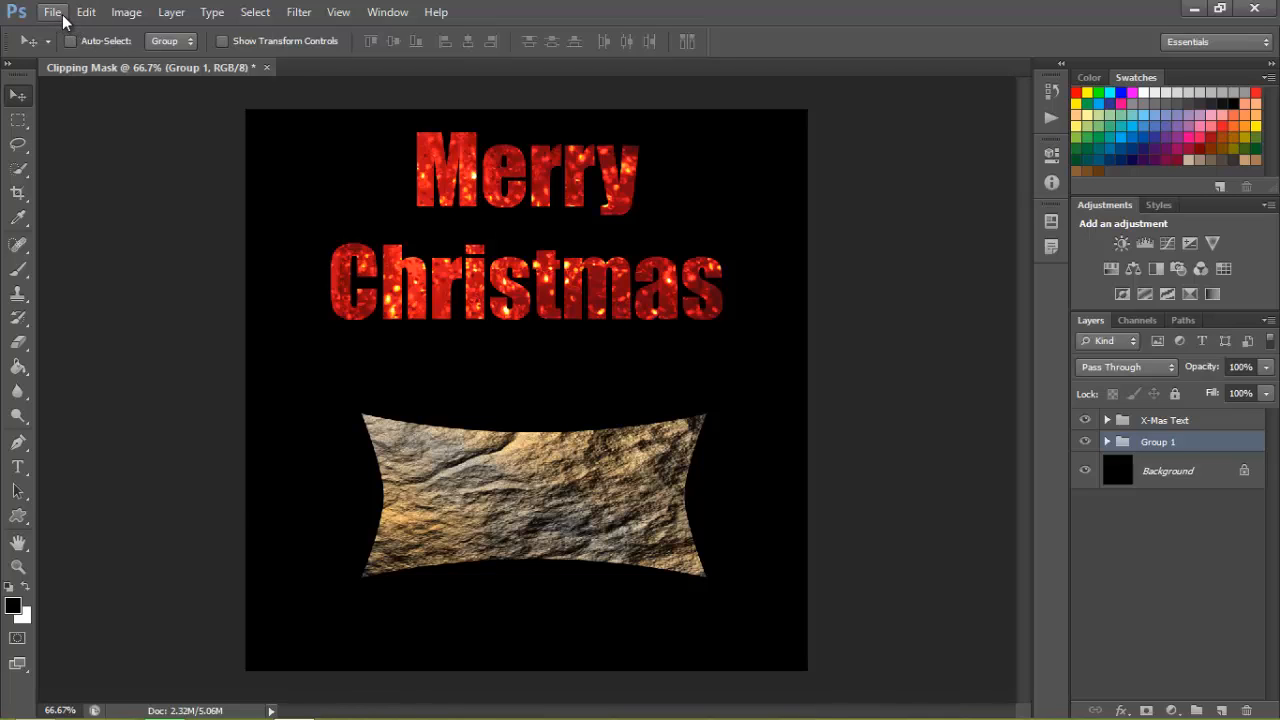
- Create a new 900 by 900 px document named Clipping Mask and close the old one unsaved
click(52, 12)
text(Clipping Mas)
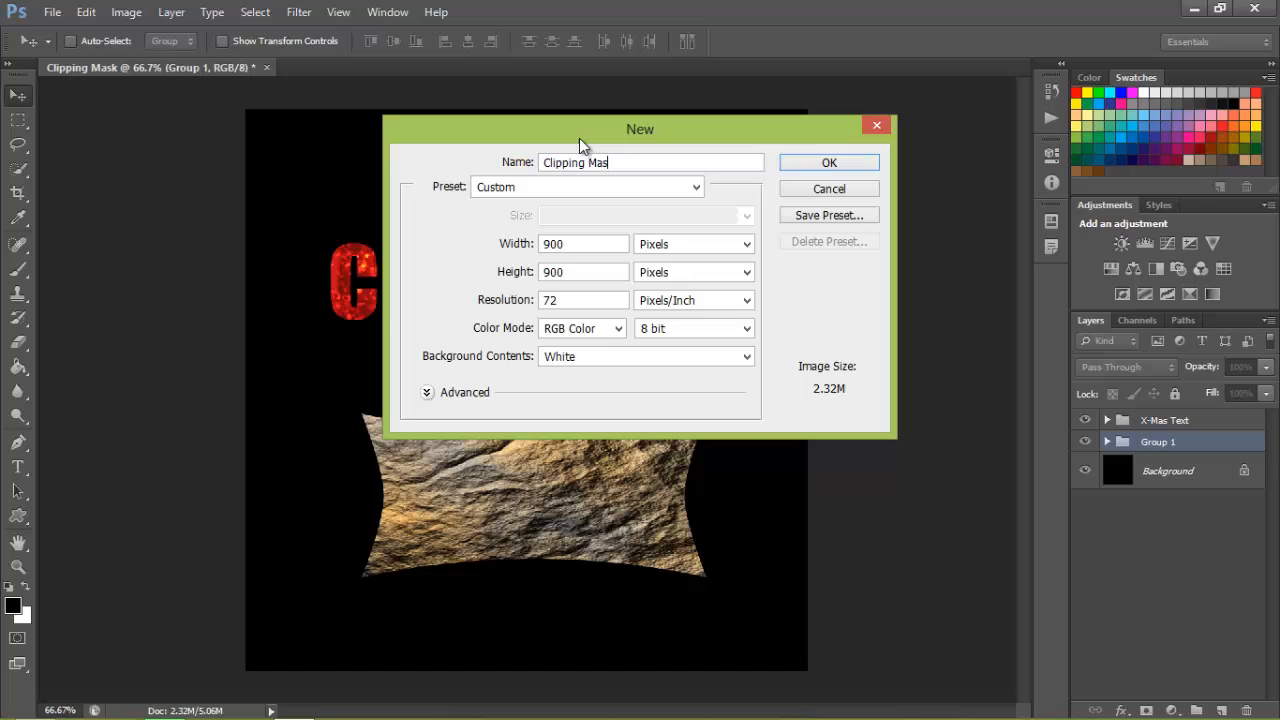
click(828, 162)
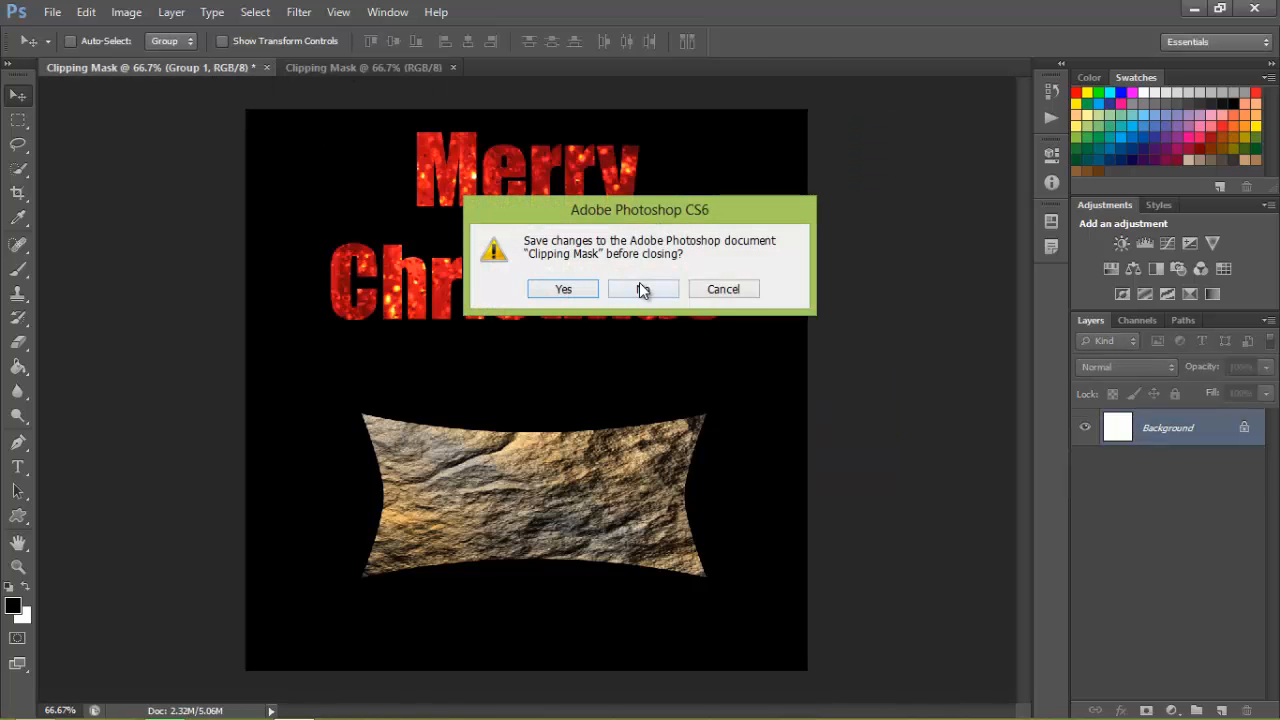
click(644, 288)
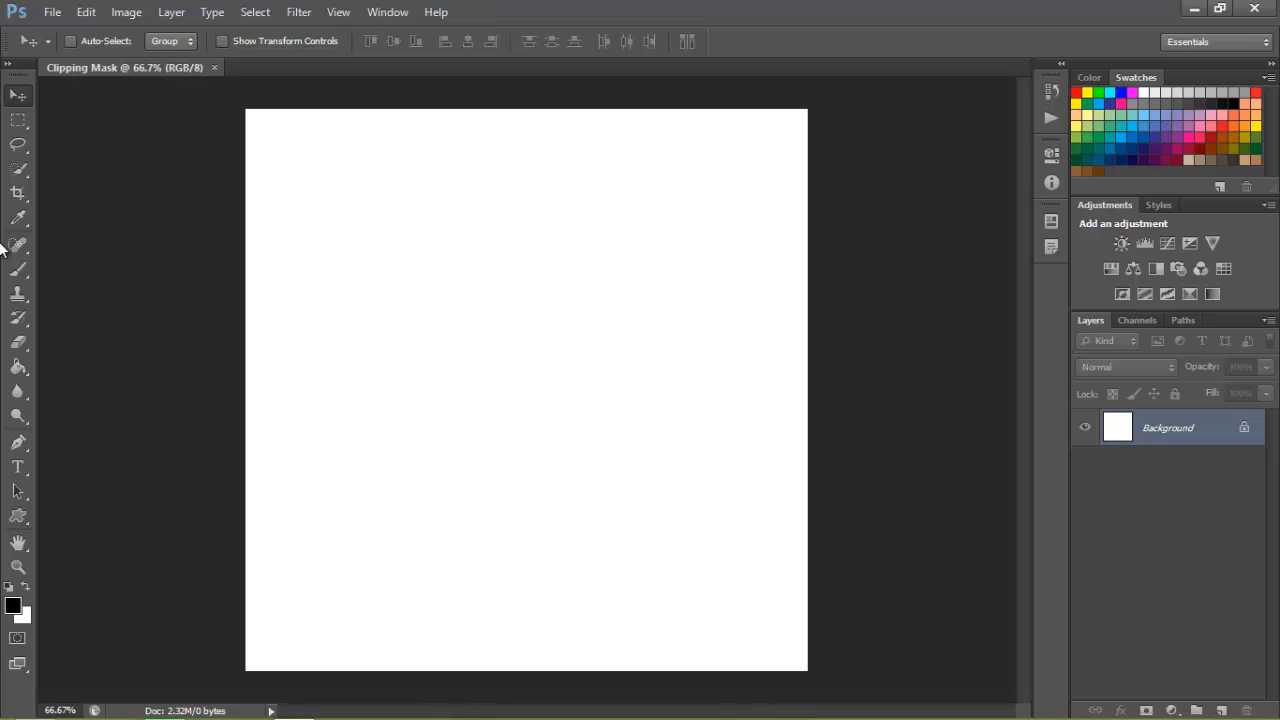
- Choose the Paint Bucket Tool and set the foreground colour to black for filling the canvas
click(18, 366)
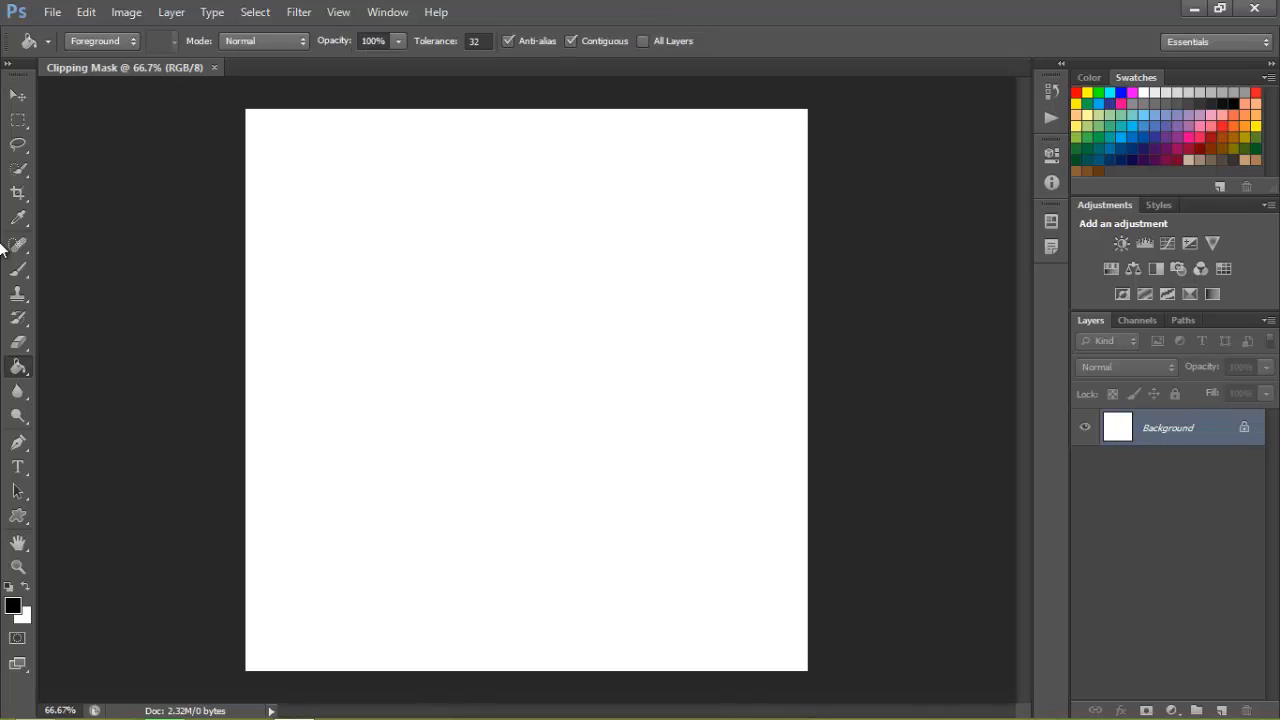
mouse_move(20, 378)
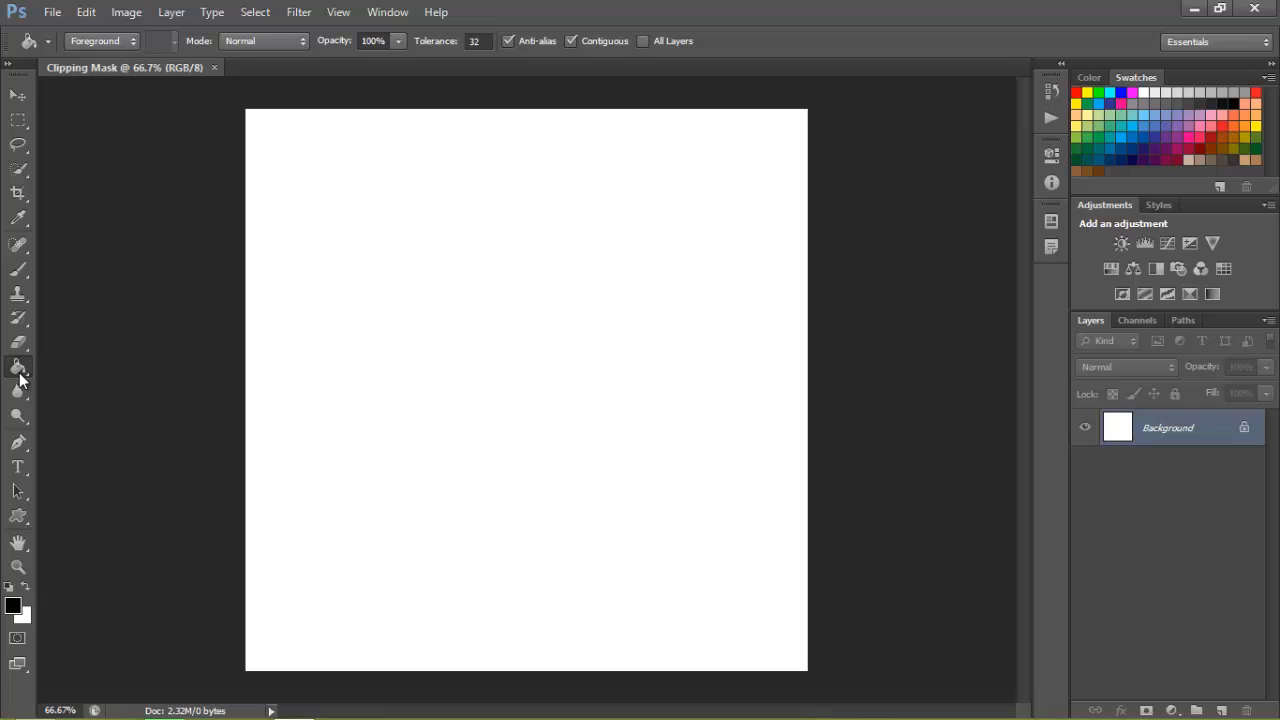
click(18, 368)
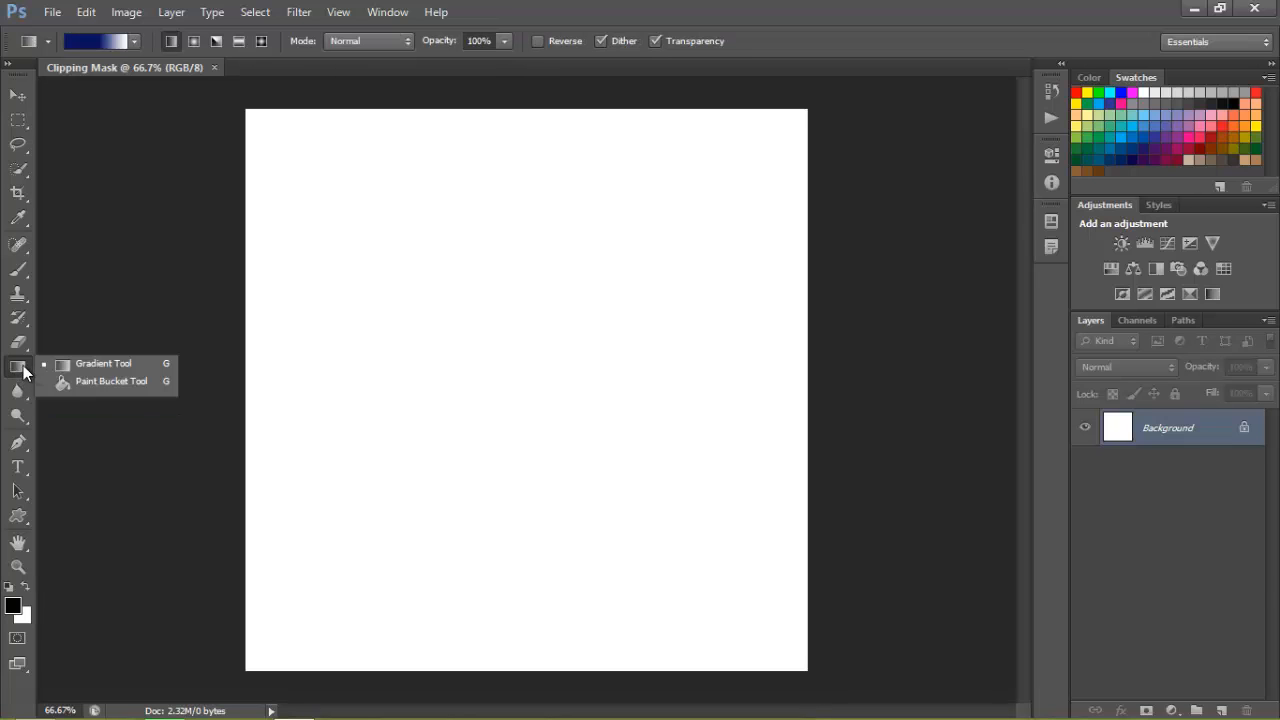
click(110, 380)
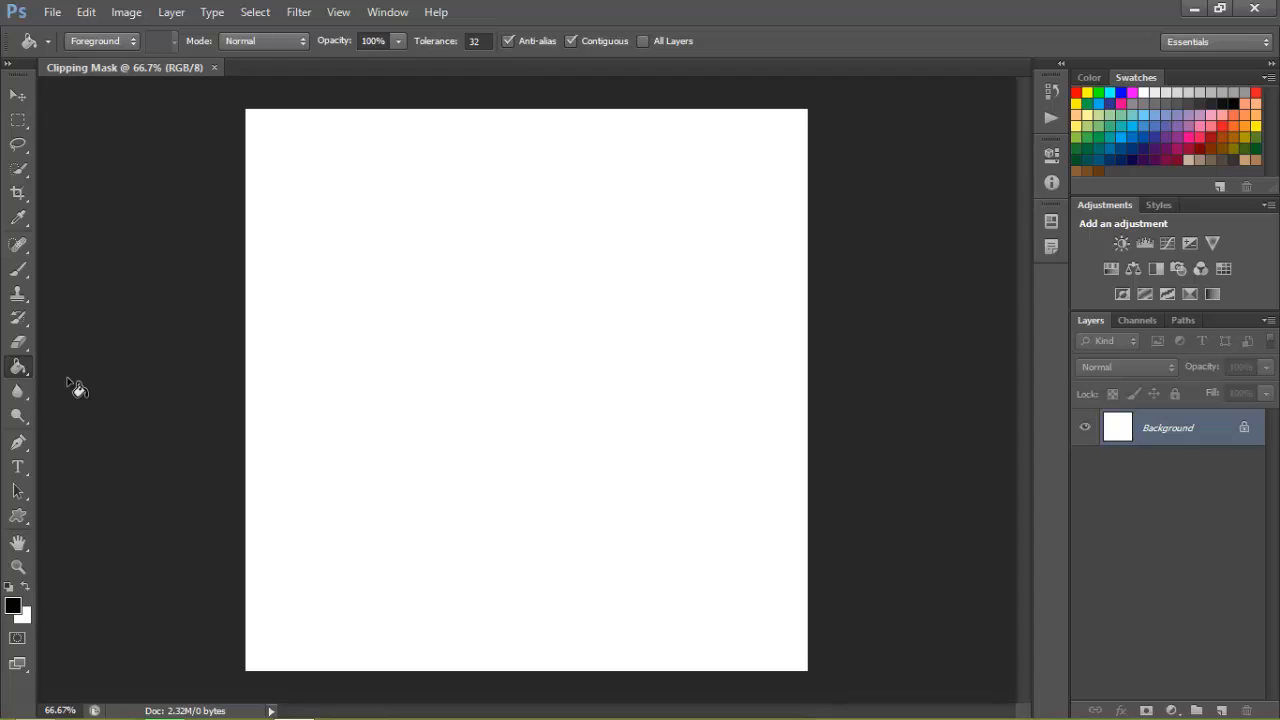
mouse_move(16, 610)
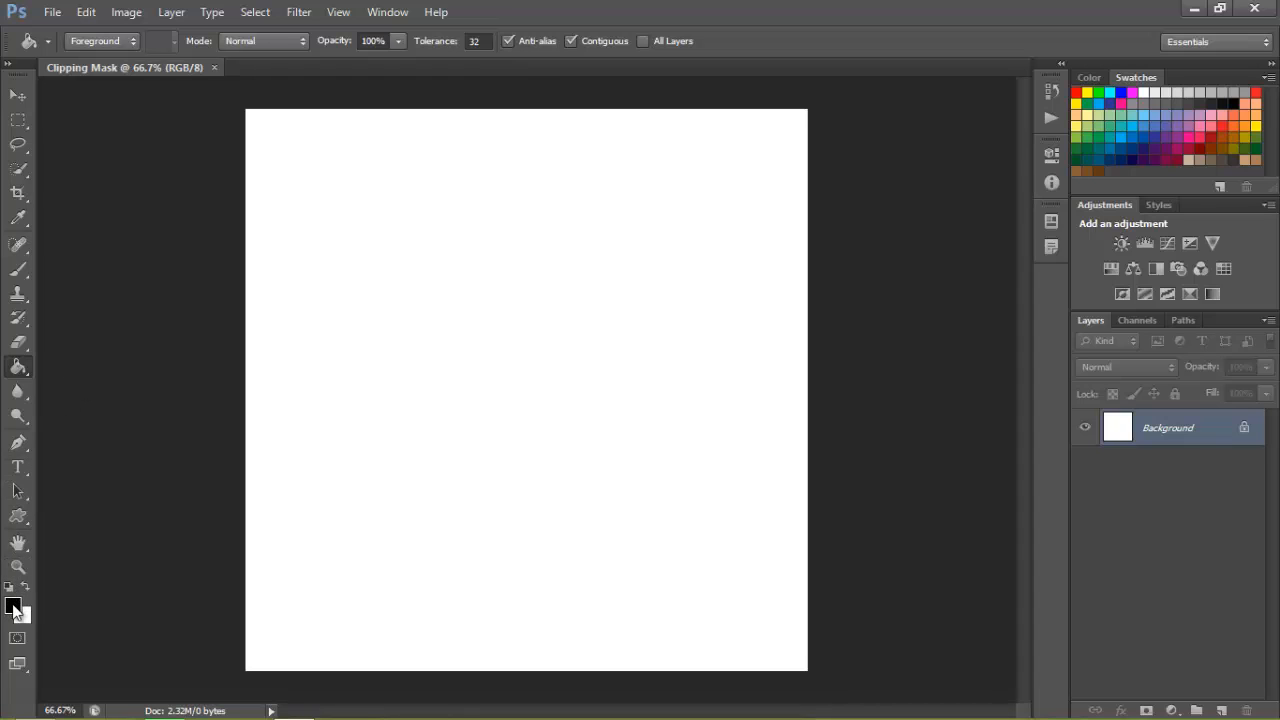
mouse_move(14, 608)
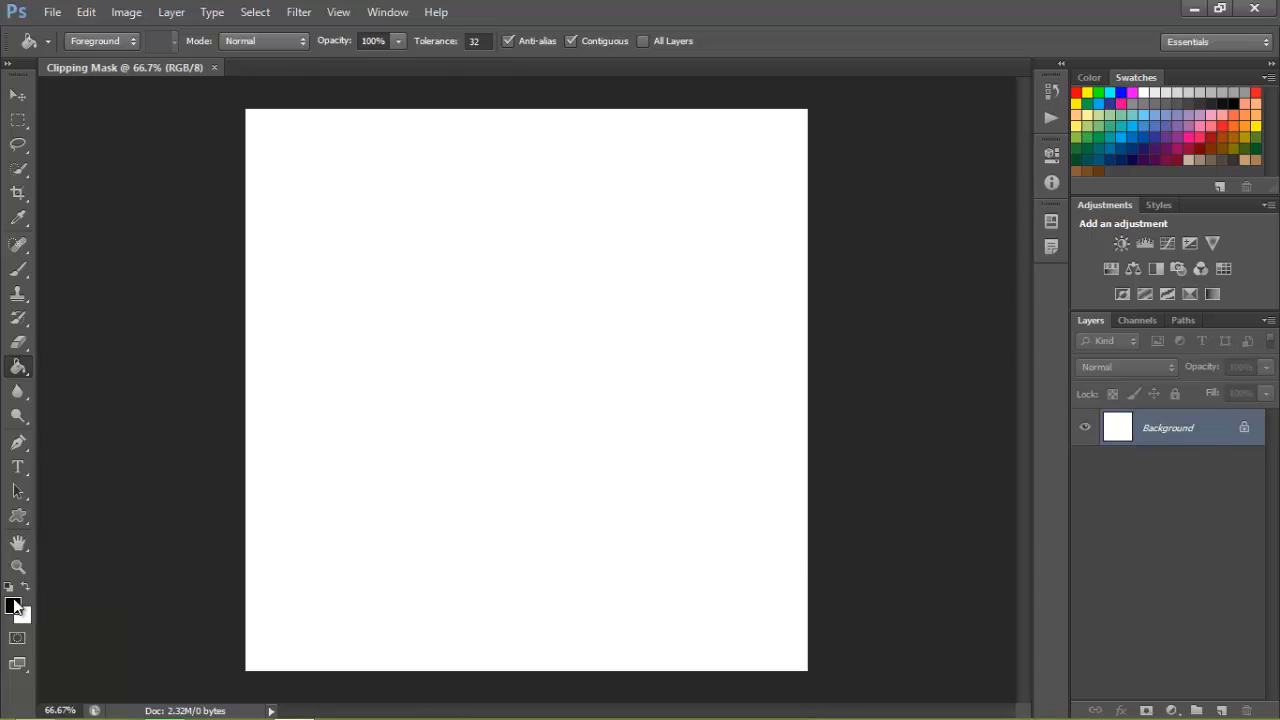
click(14, 604)
text(255)
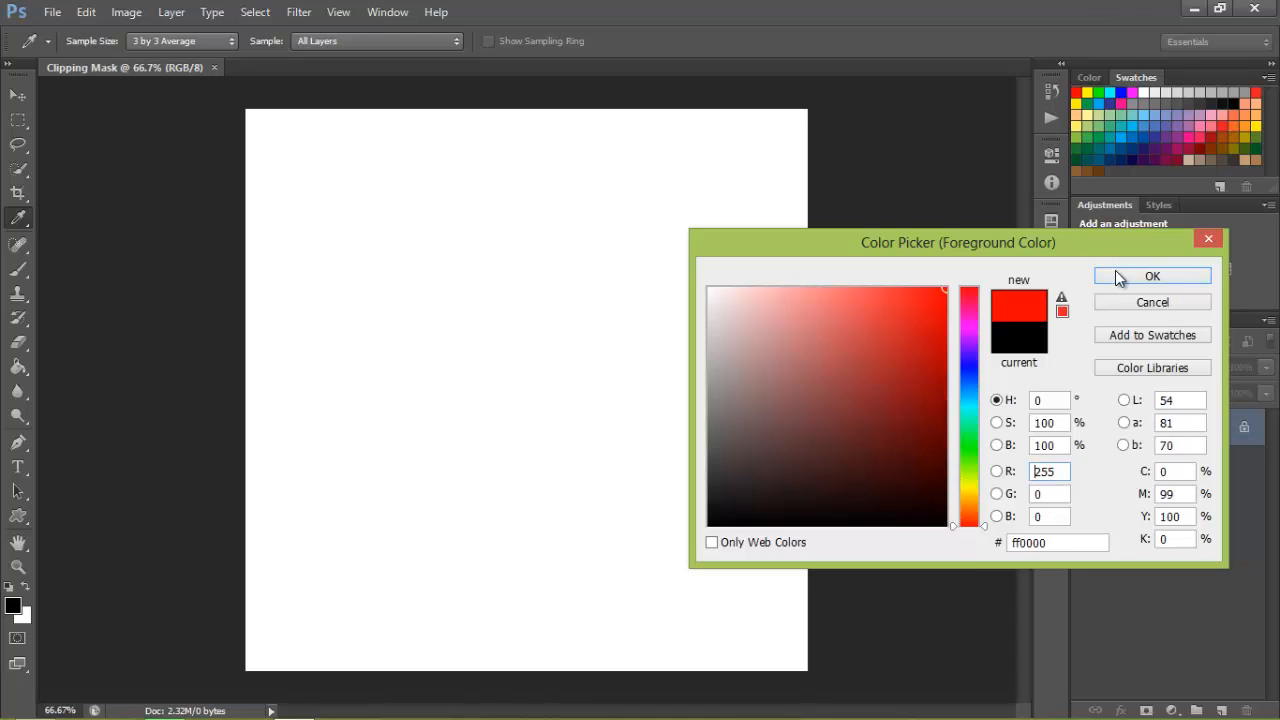
click(1152, 276)
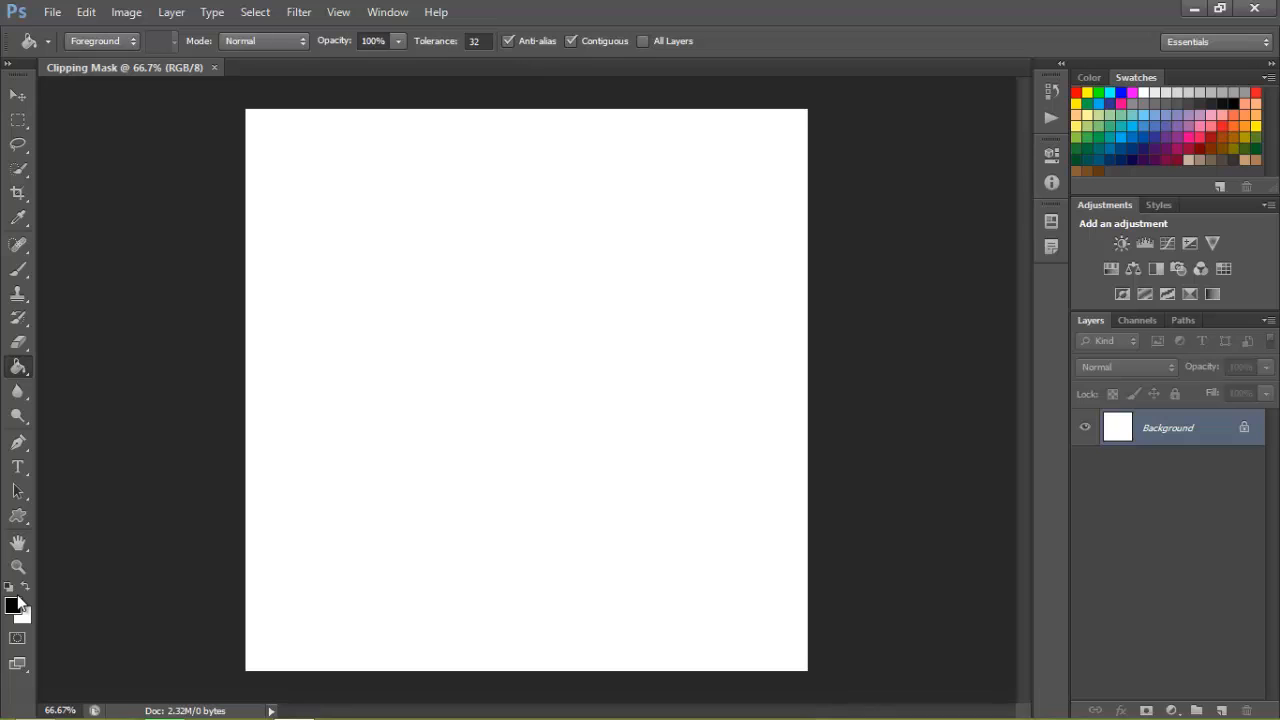
mouse_move(618, 364)
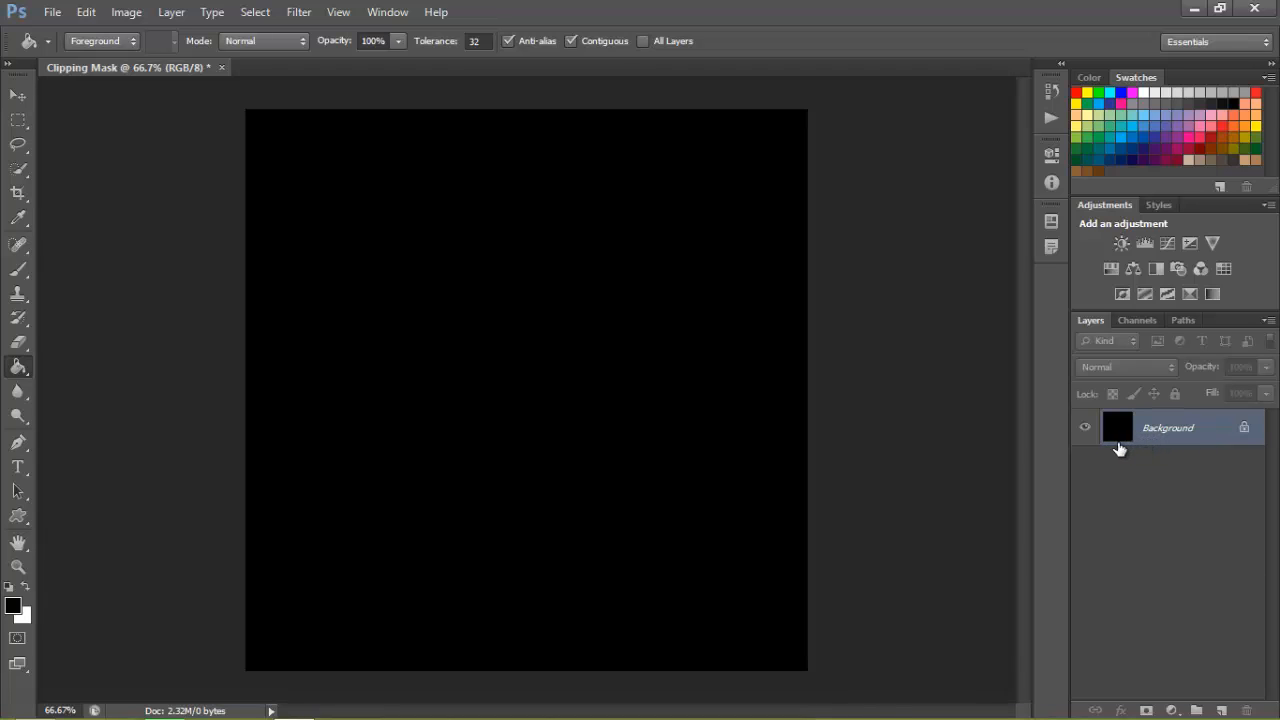
mouse_move(178, 150)
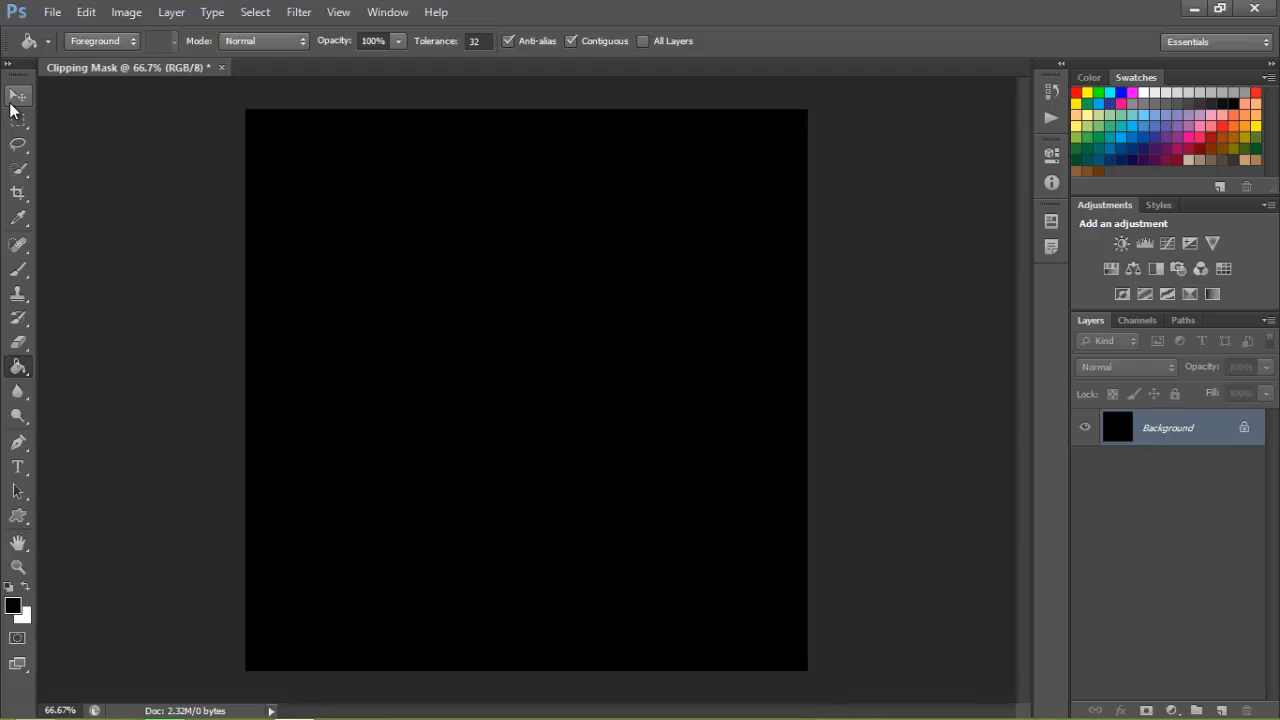
- Draw a wide text box across the upper canvas with the Horizontal Type Tool
click(18, 96)
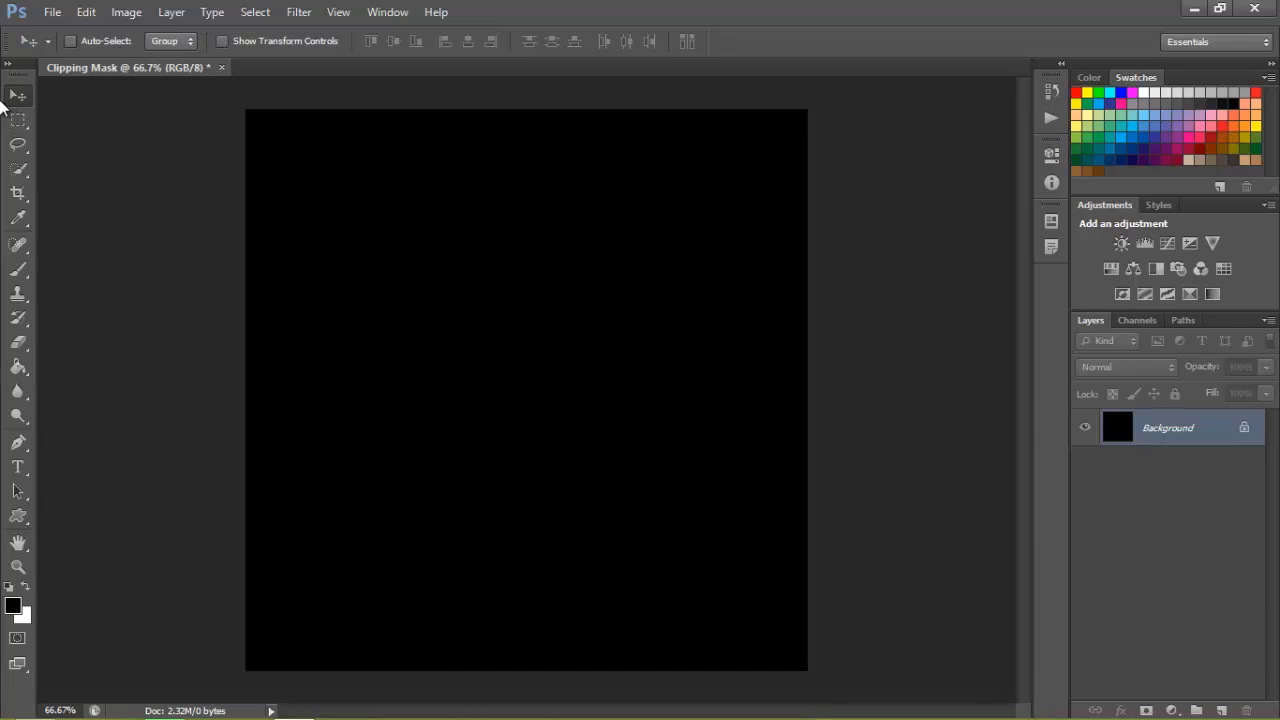
click(18, 466)
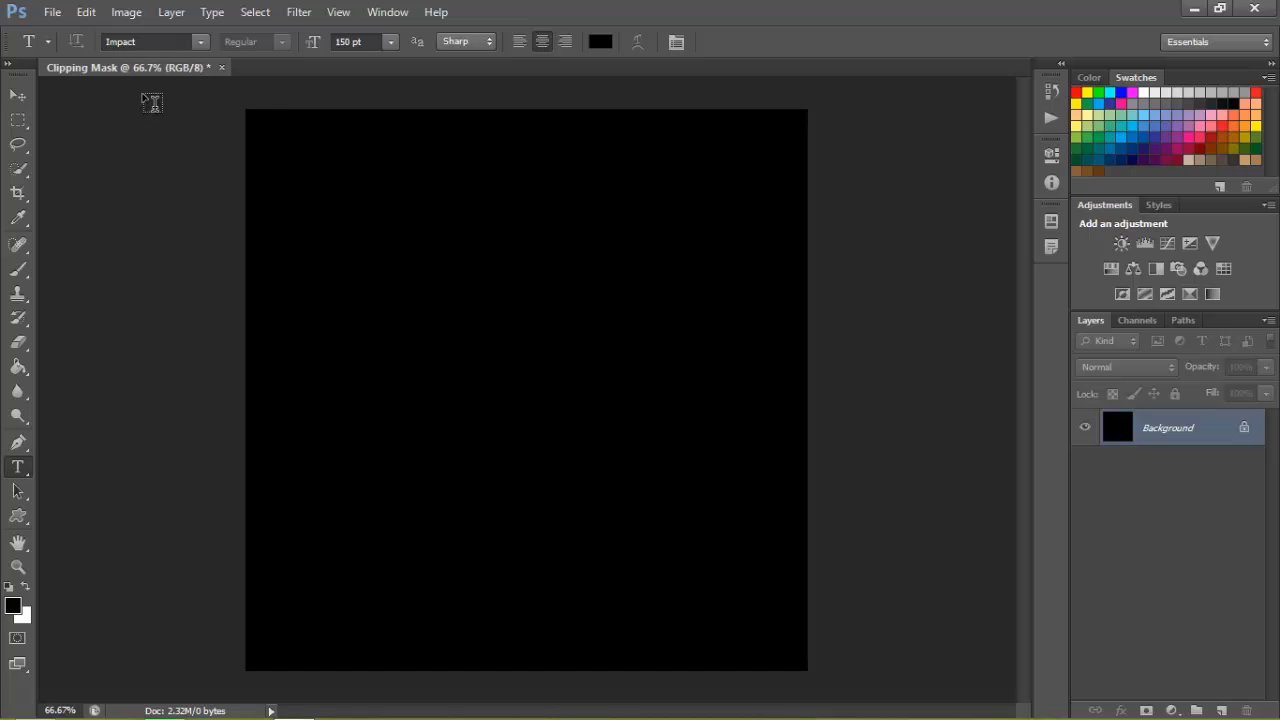
drag(272, 124, 628, 302)
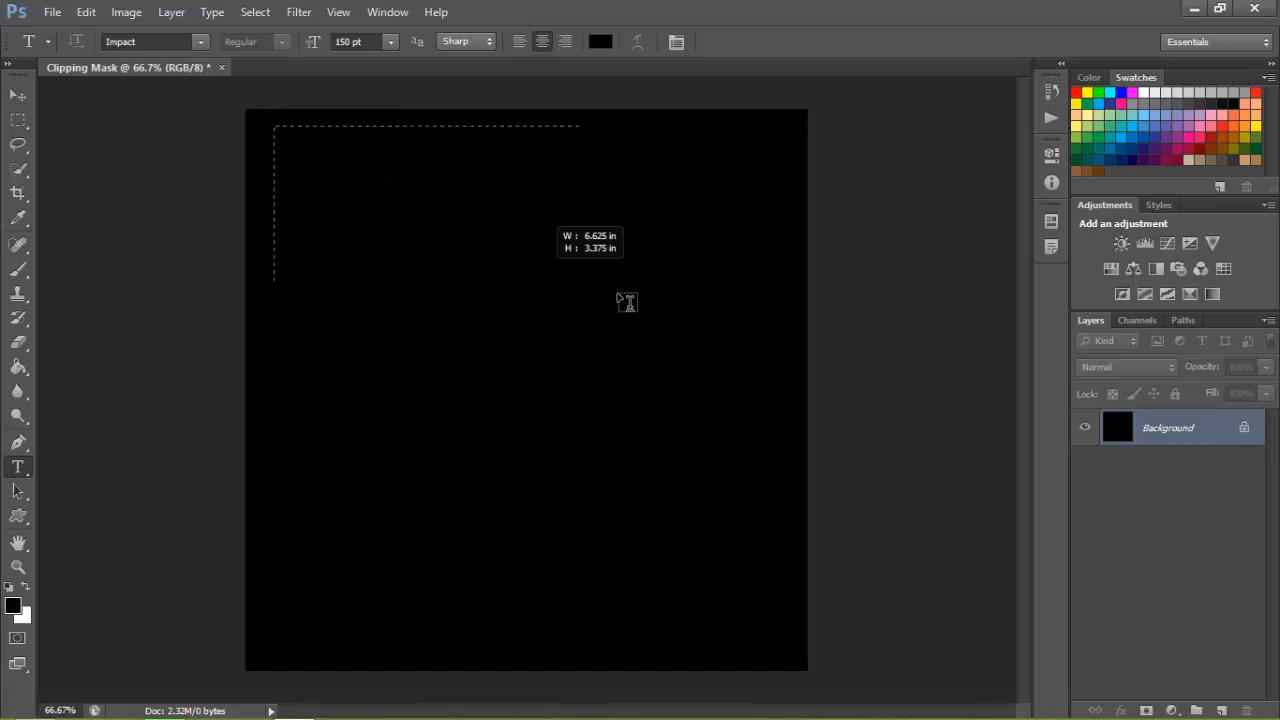
drag(276, 126, 772, 366)
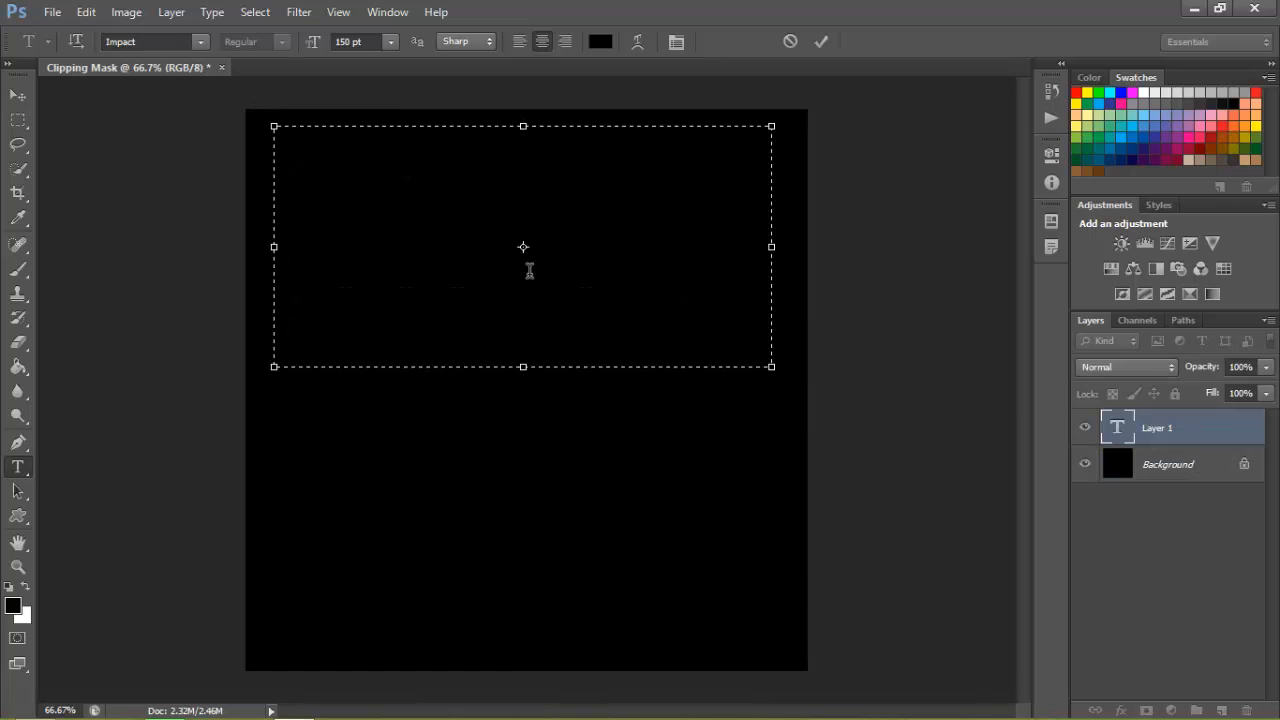
mouse_move(502, 248)
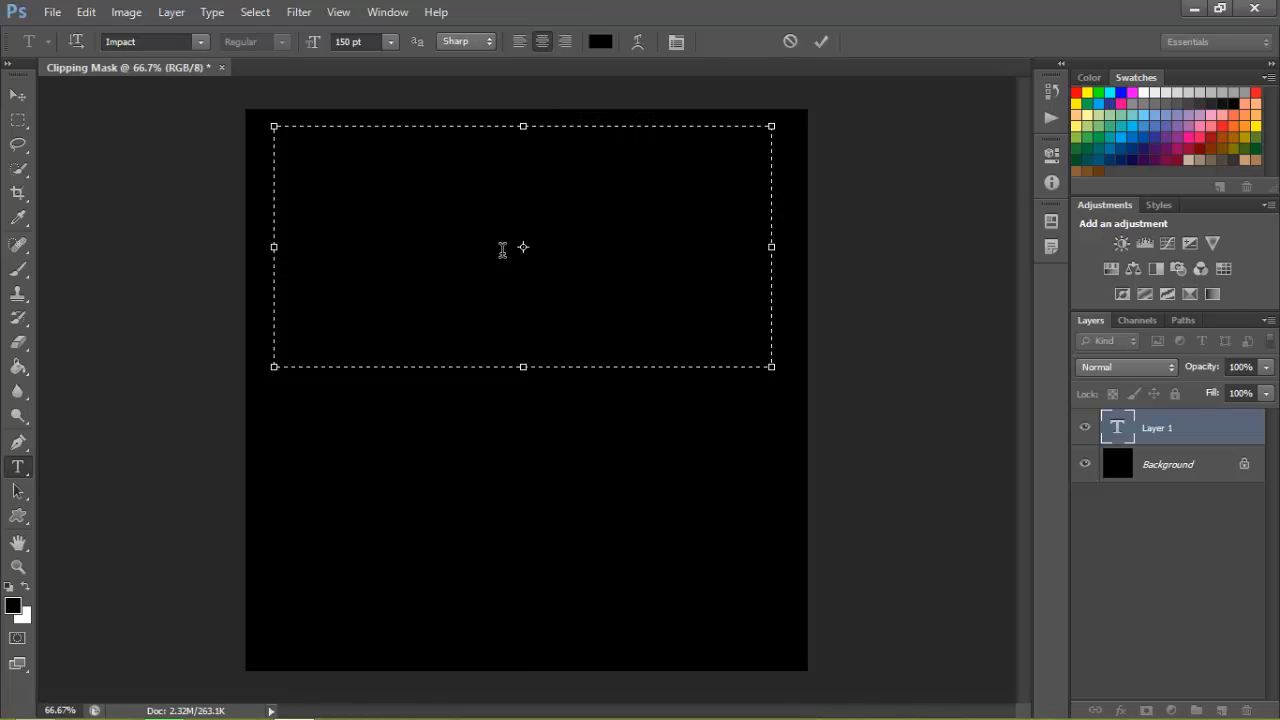
- Enter Merry Christmas in Impact 150 pt, colour it white and commit the type layer
click(720, 290)
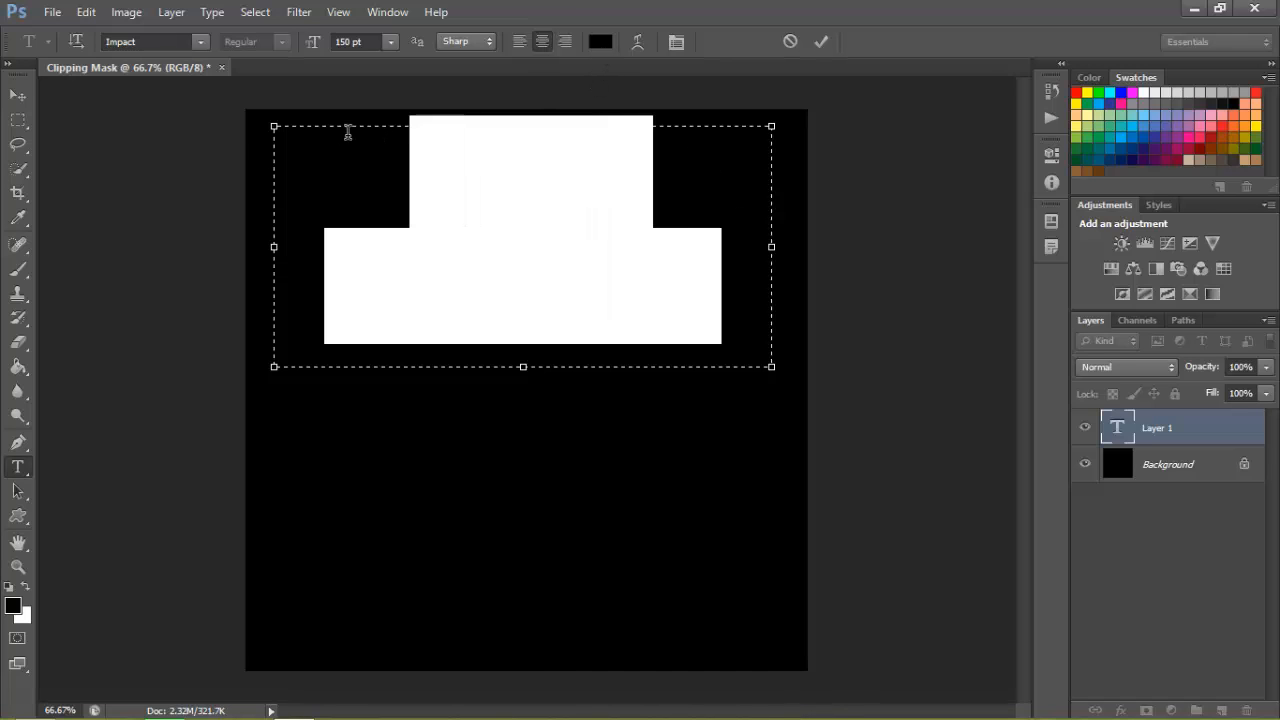
click(600, 40)
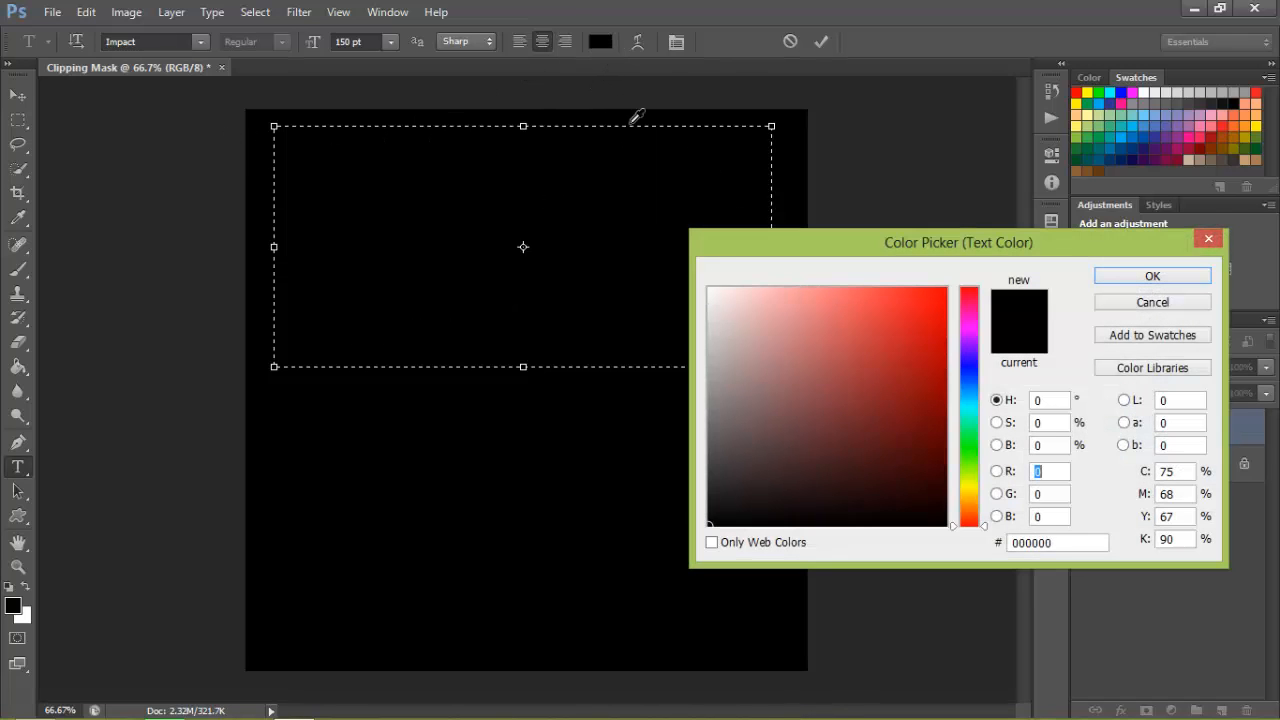
click(1152, 276)
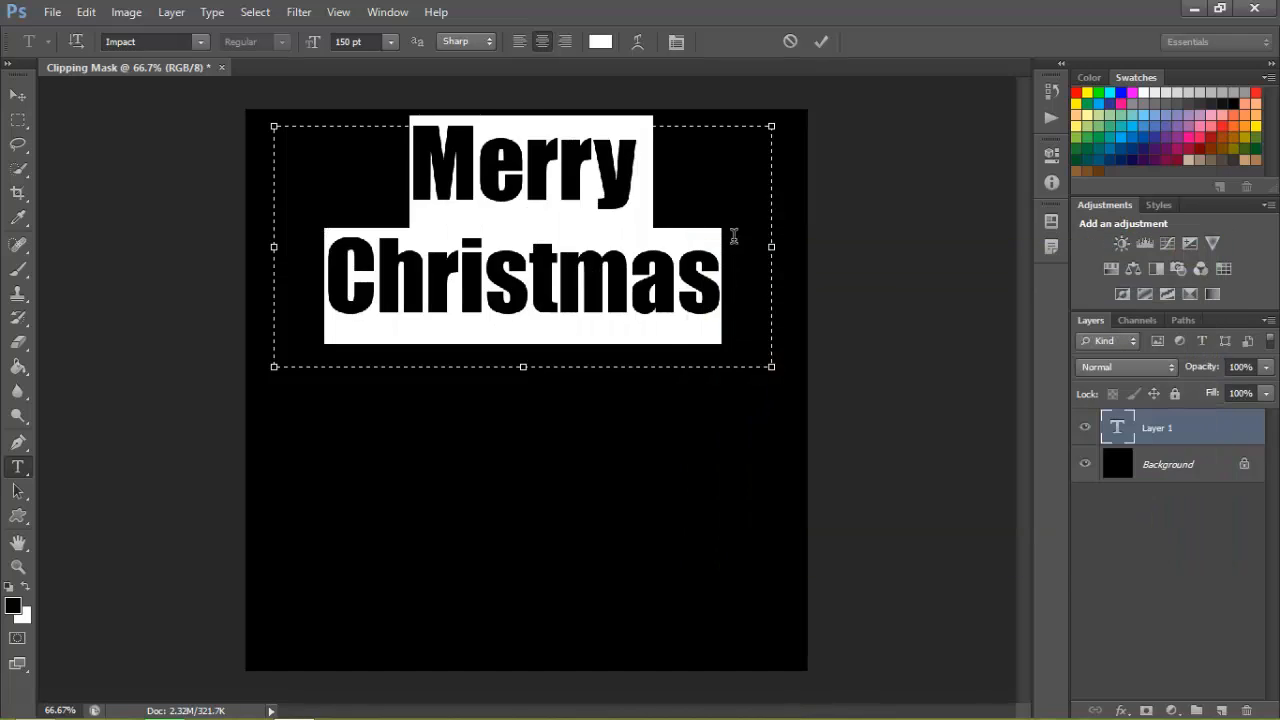
click(820, 40)
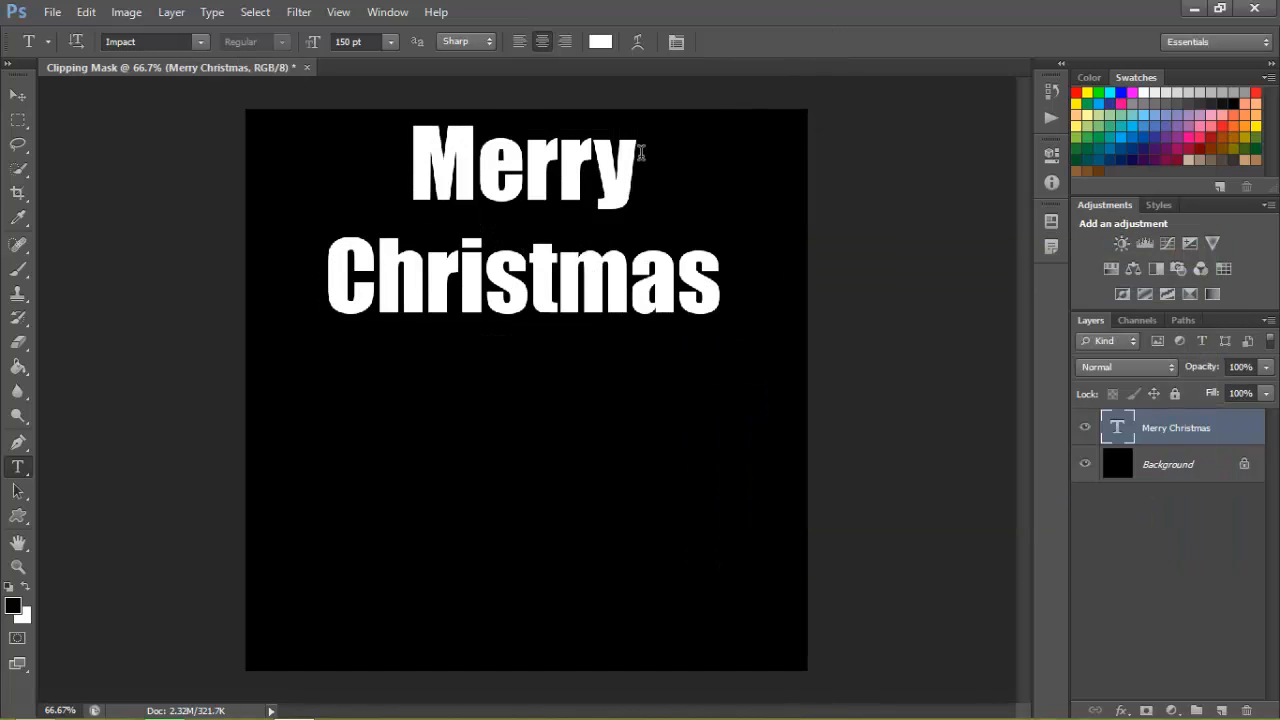
mouse_move(68, 424)
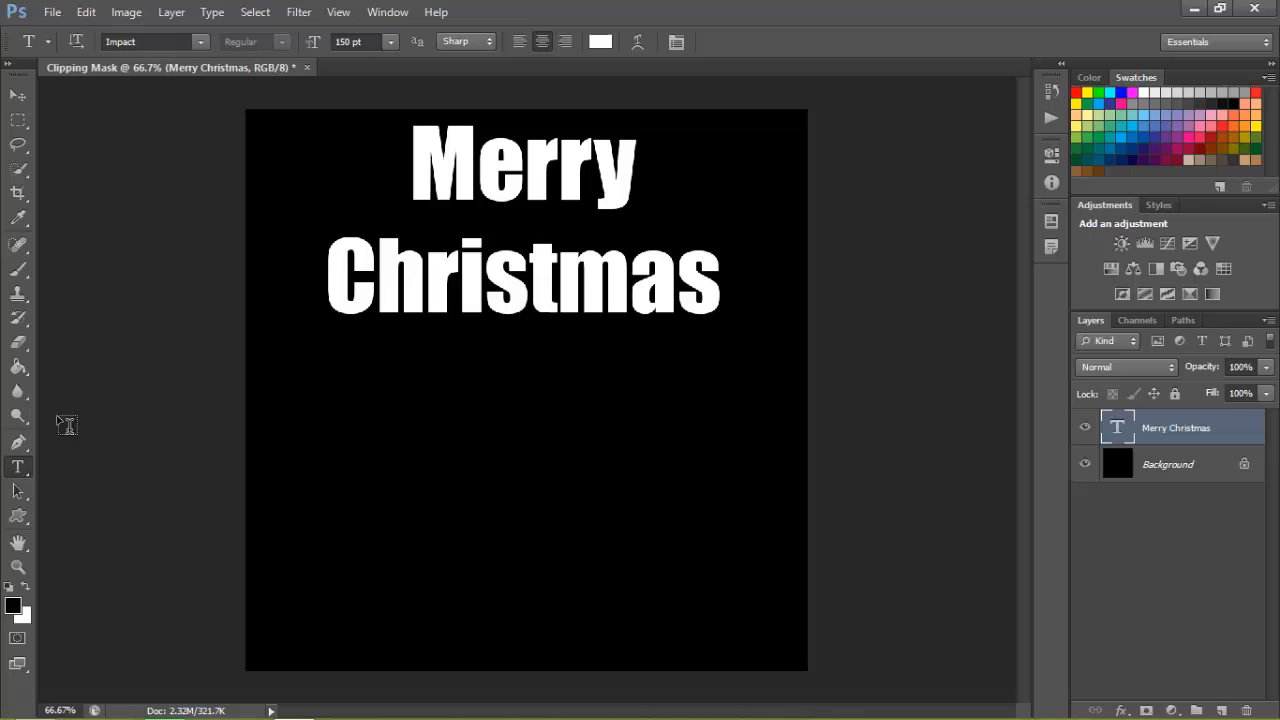
mouse_move(20, 516)
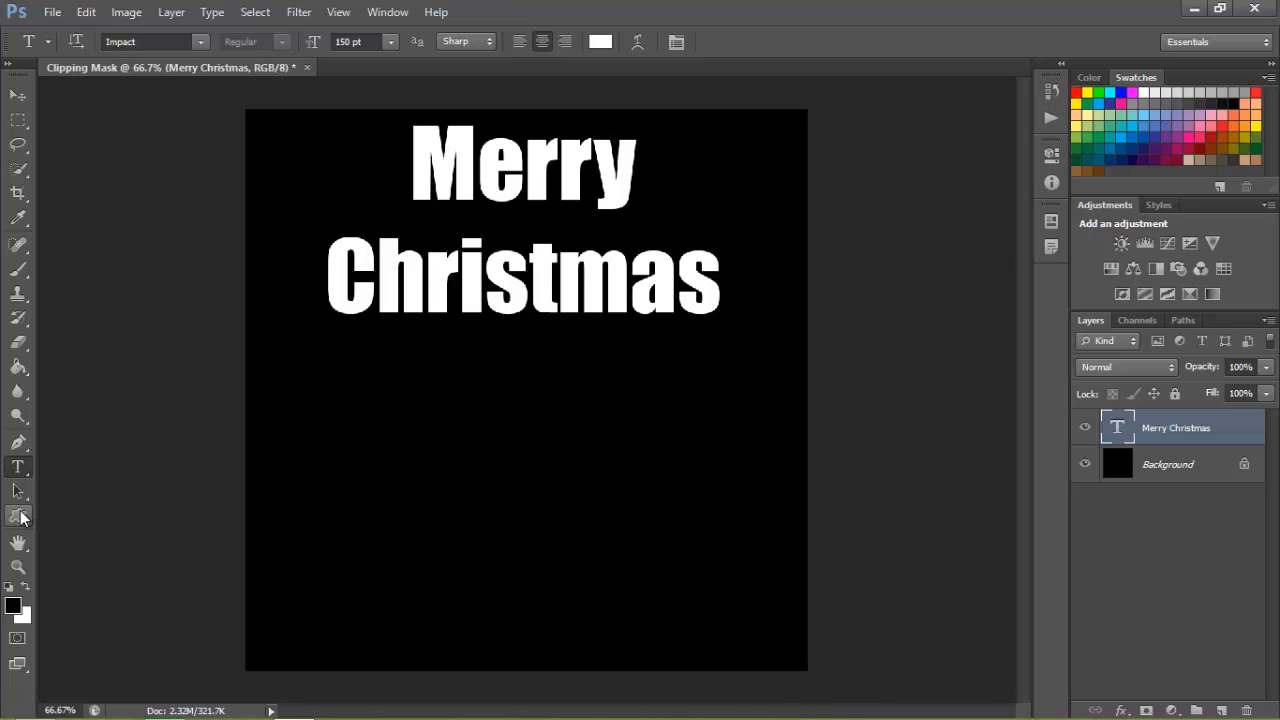
- Draw the custom banner shape below the Merry Christmas text
right_click(18, 516)
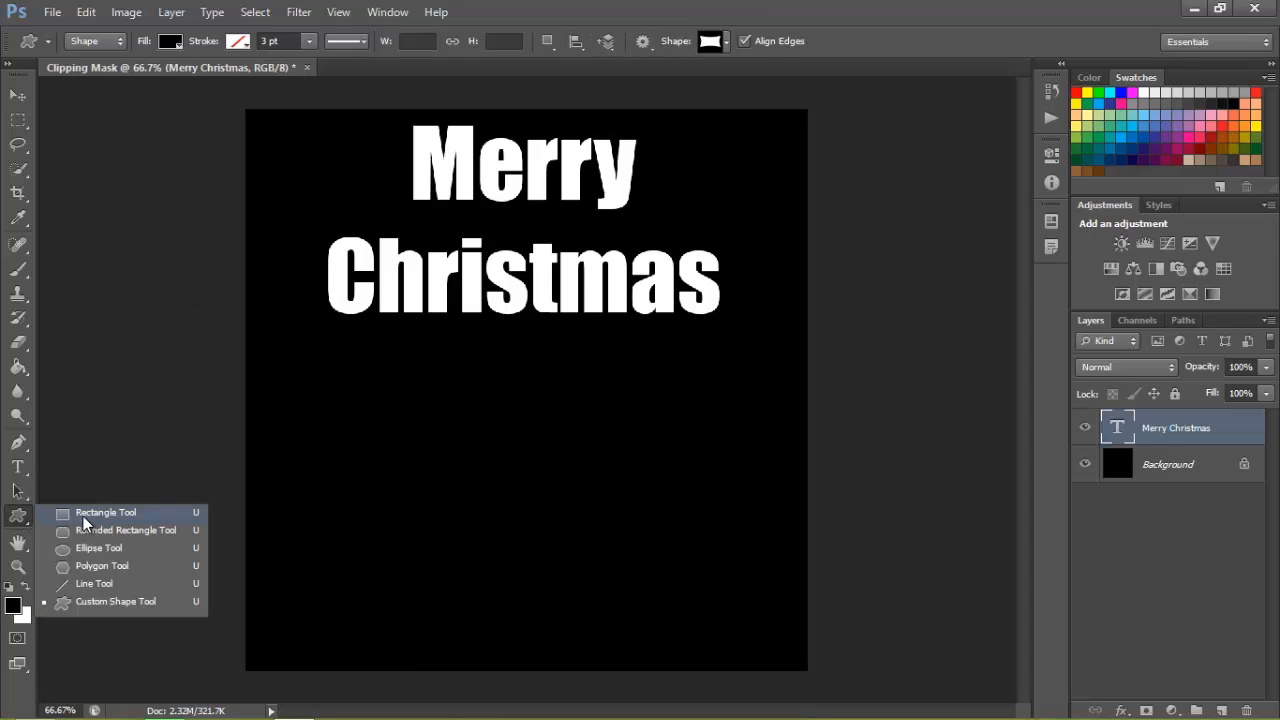
mouse_move(116, 600)
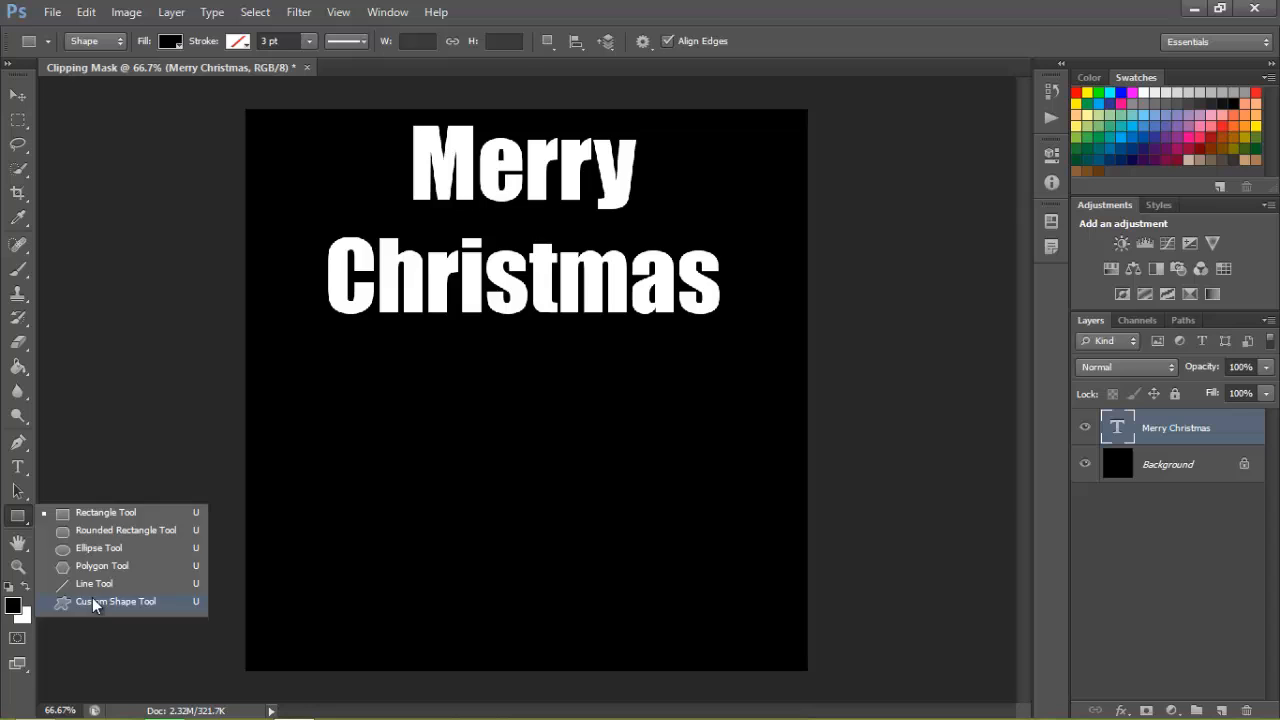
click(116, 600)
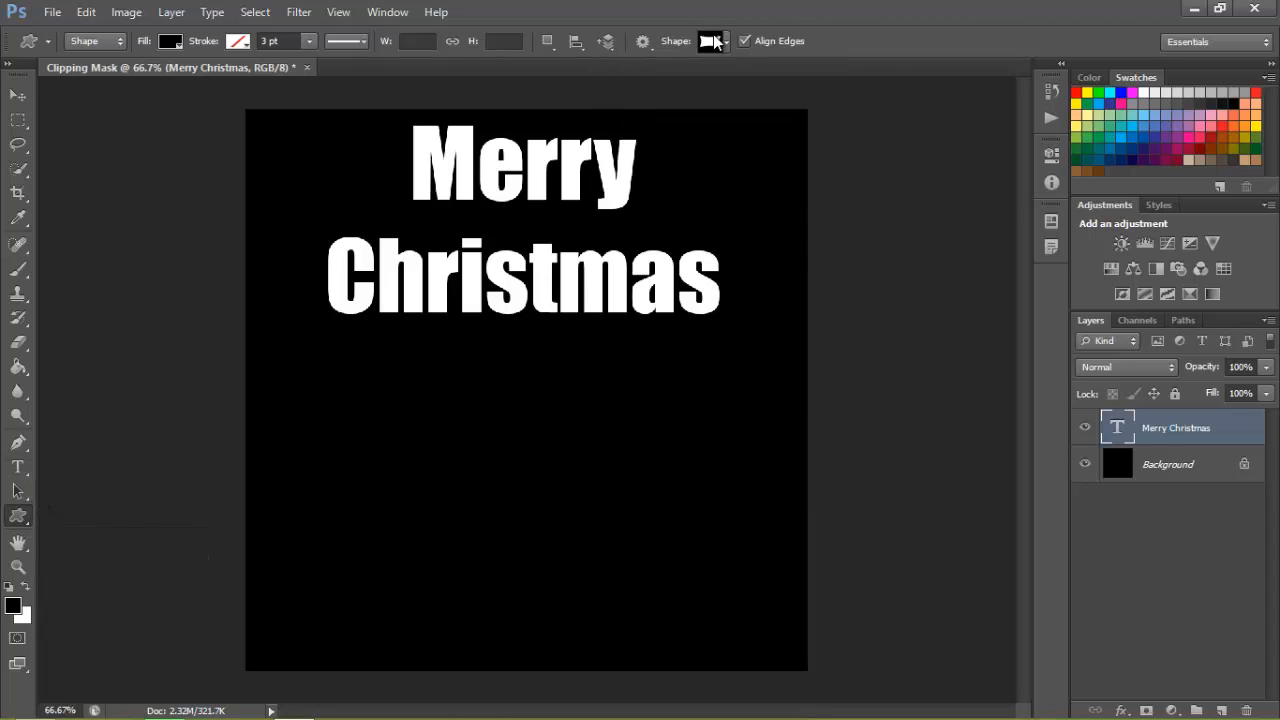
mouse_move(378, 462)
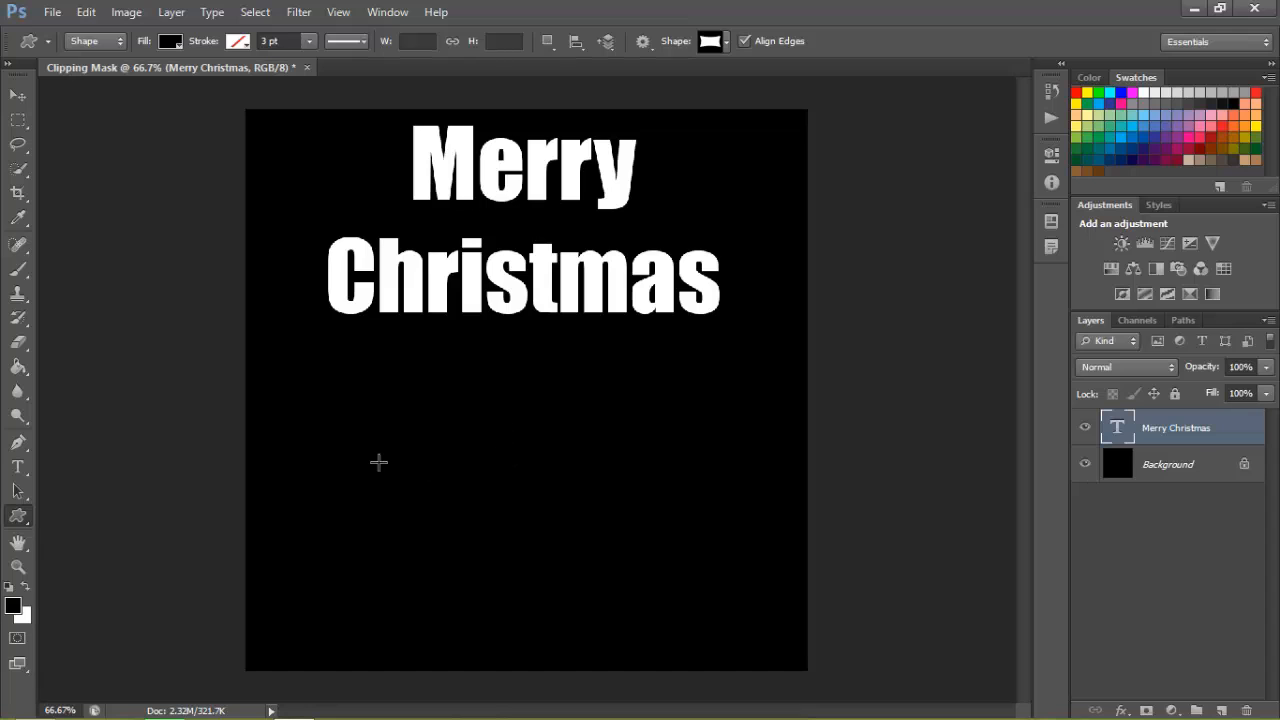
drag(380, 460, 730, 600)
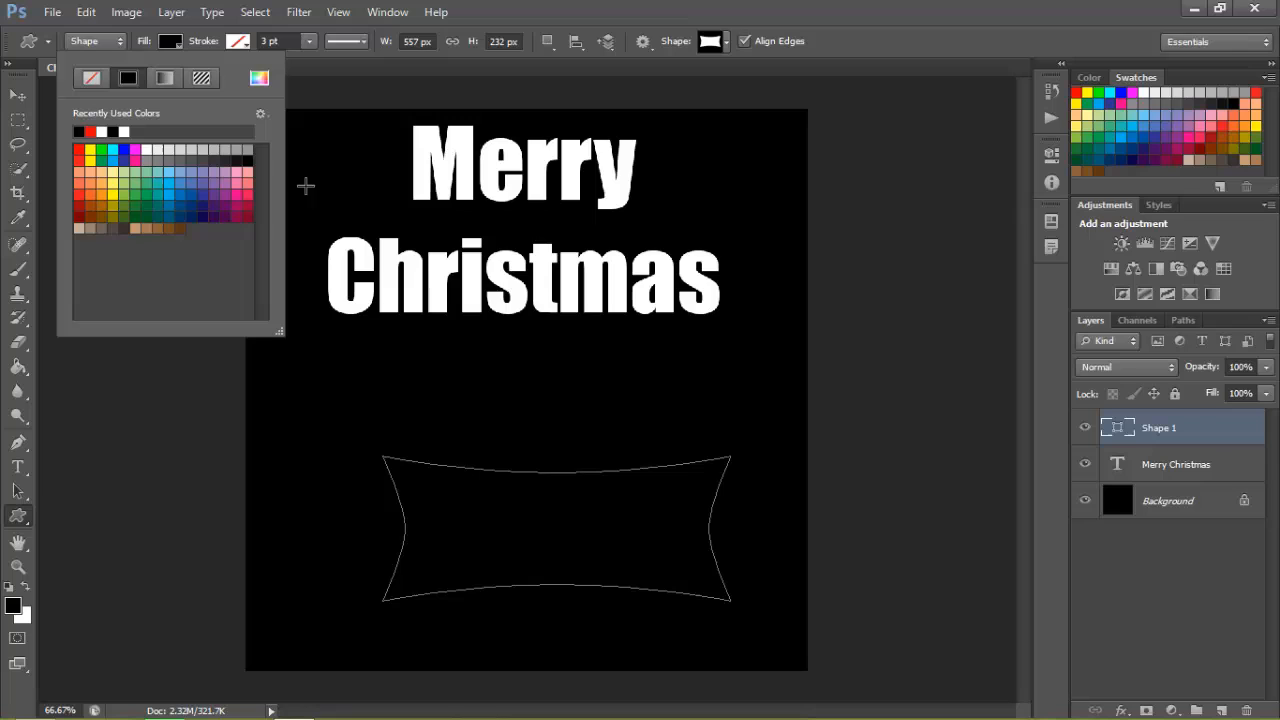
- Fill the banner shape with white and move it up toward the text
click(124, 132)
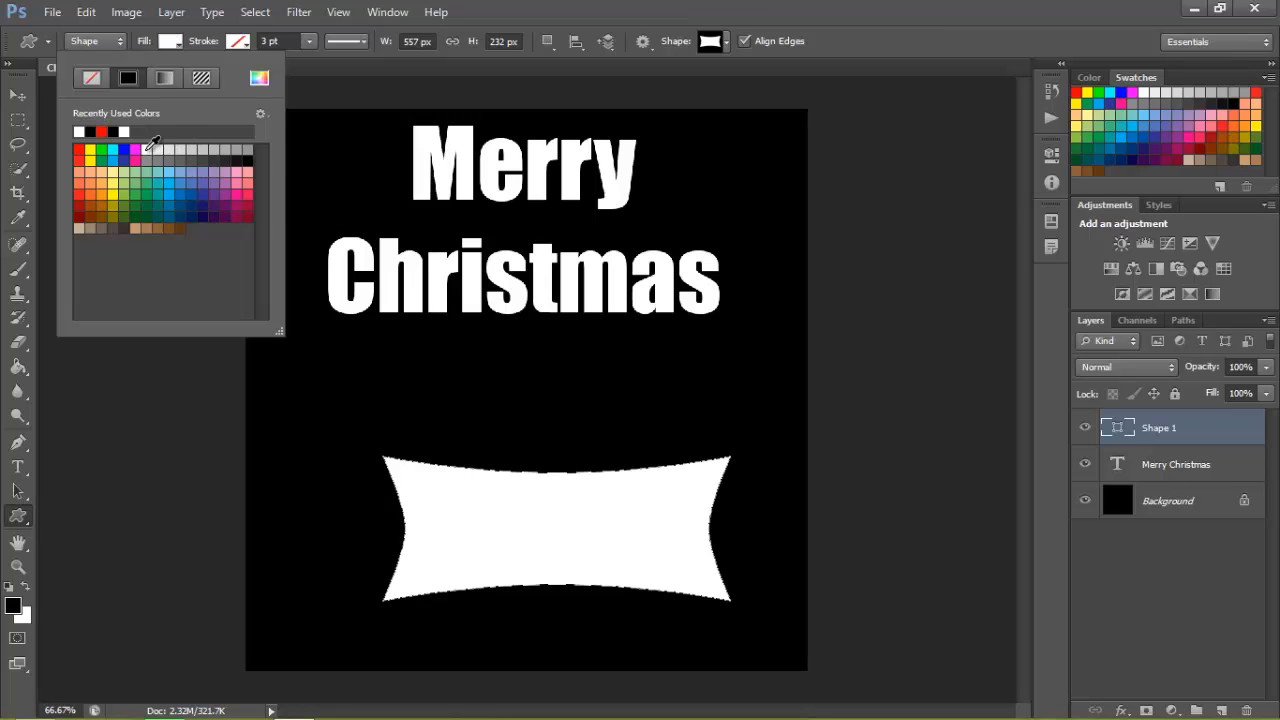
click(16, 96)
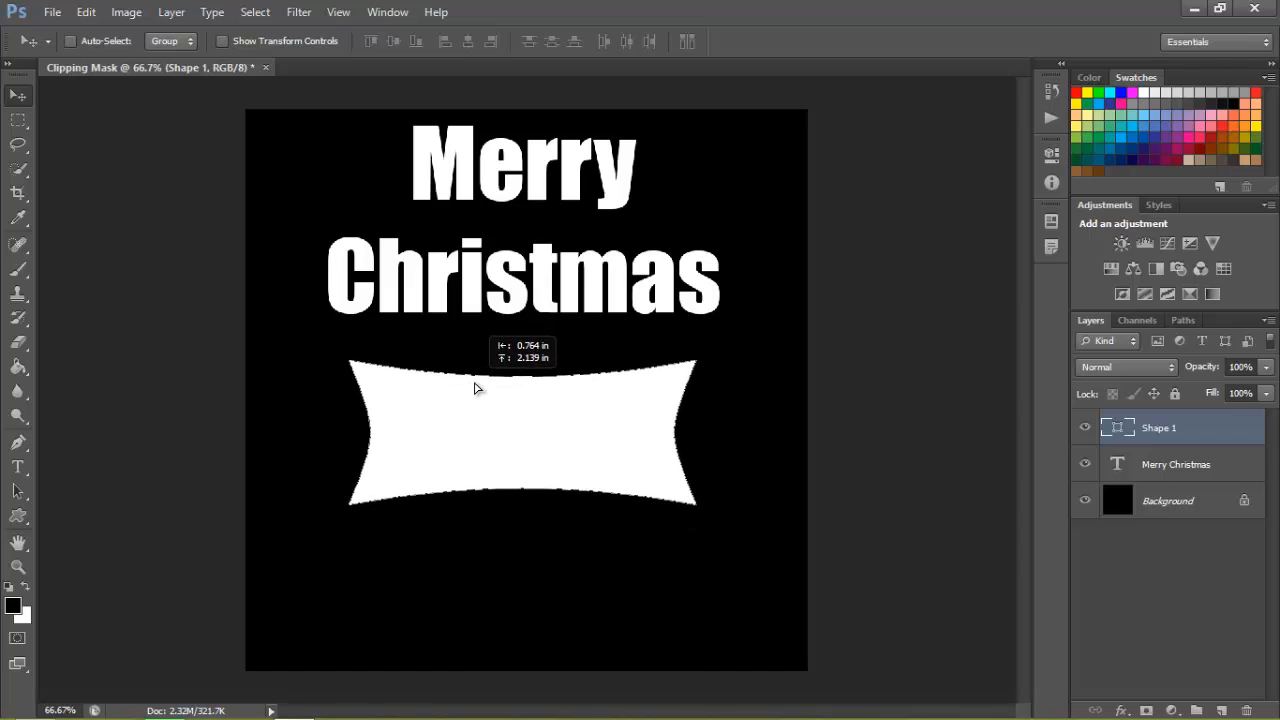
drag(476, 388, 510, 420)
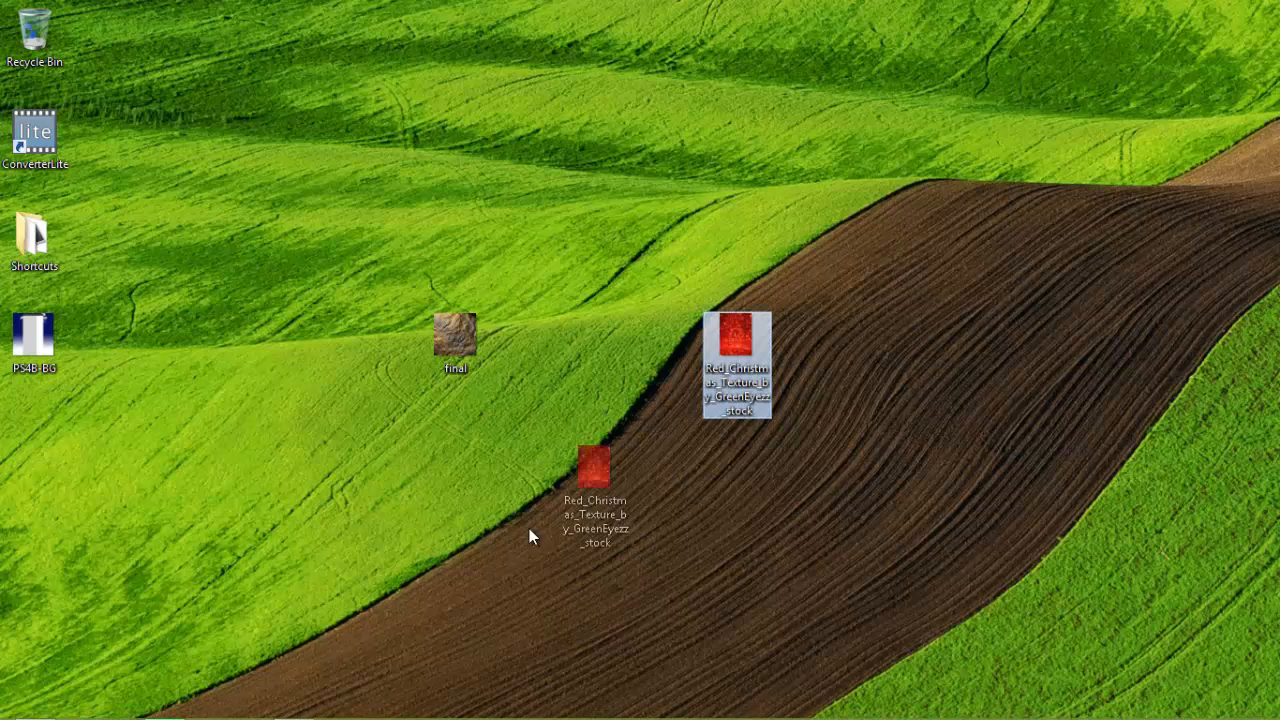
- Drag the Red_Christmas_Texture image from the desktop onto the canvas as a new layer
drag(592, 470, 296, 704)
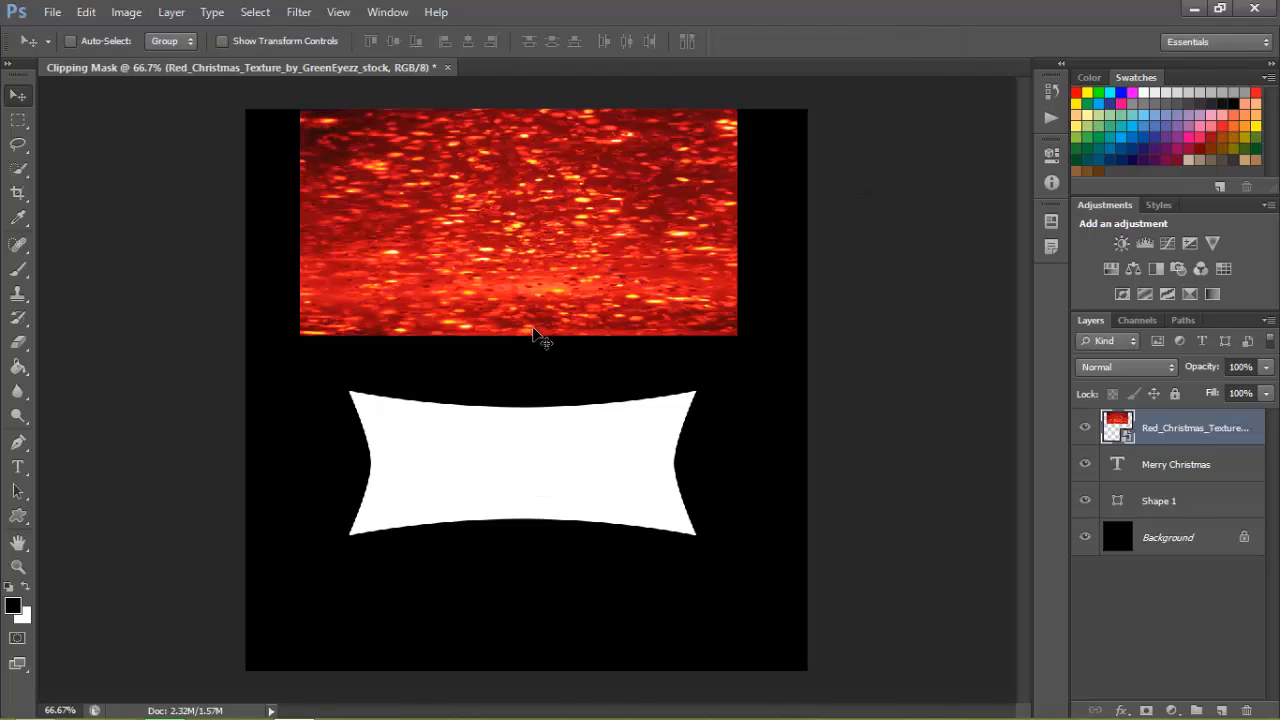
mouse_move(1196, 504)
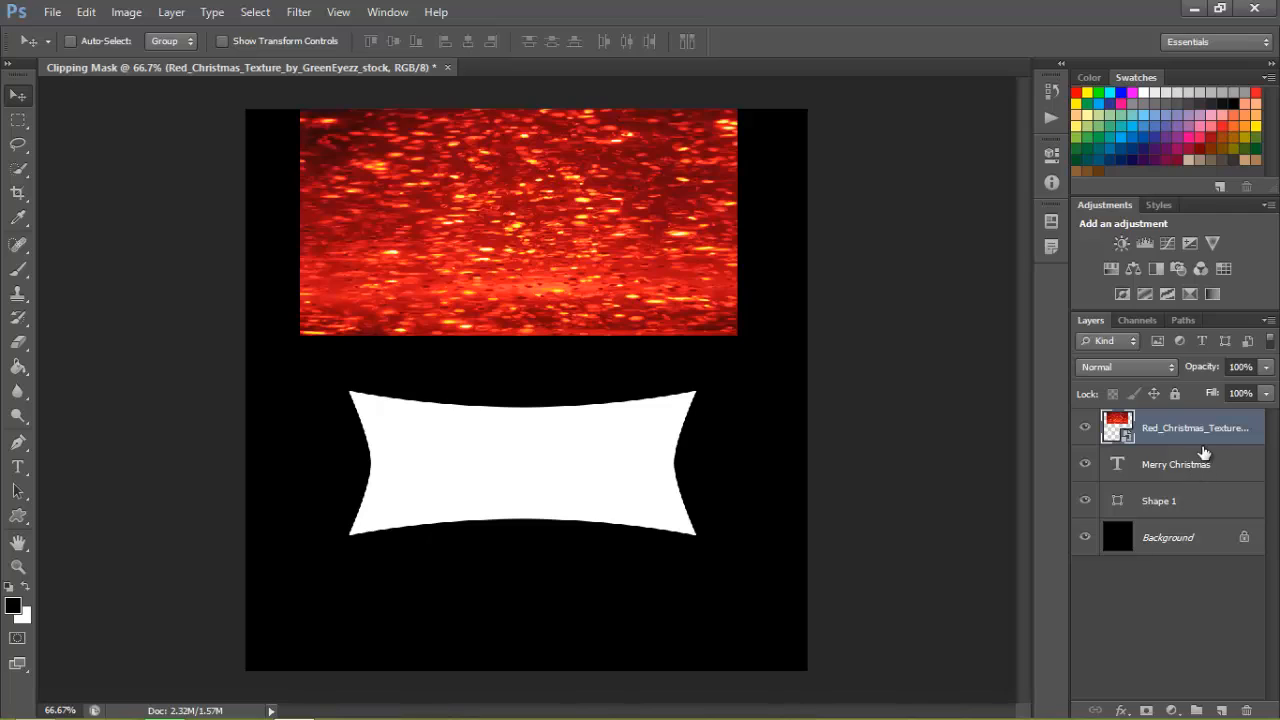
mouse_move(1128, 472)
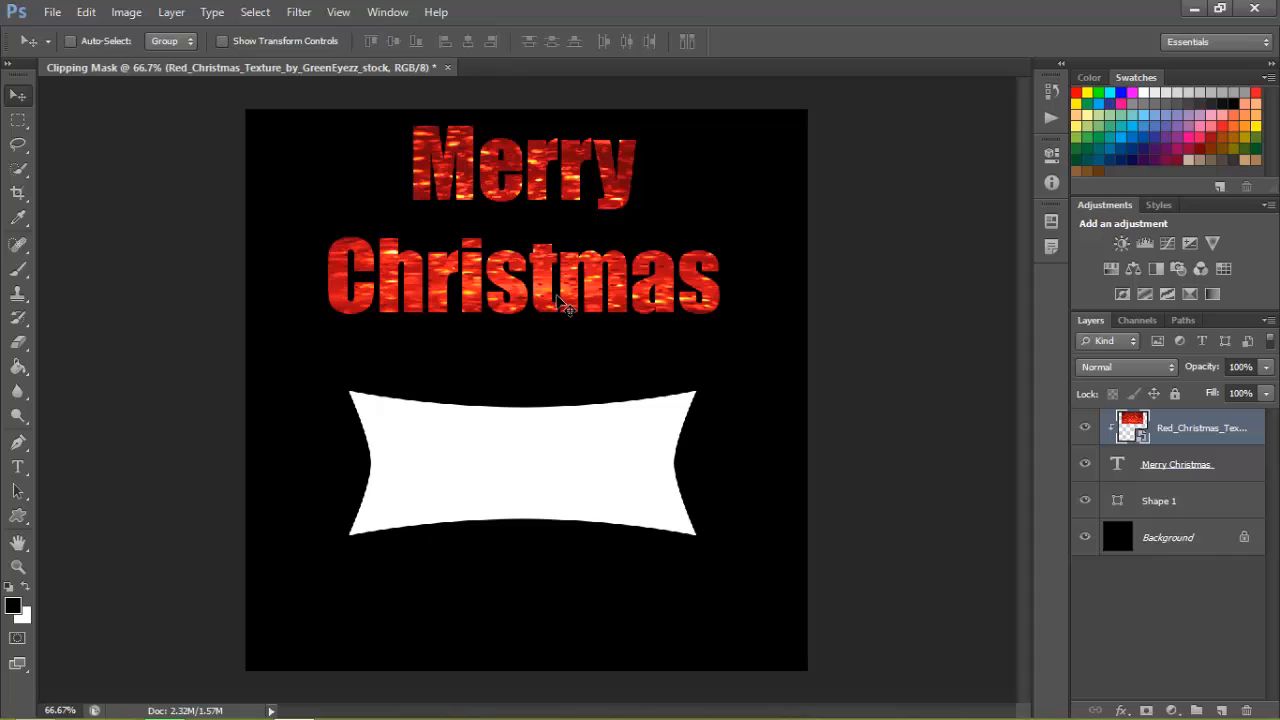
mouse_move(1032, 504)
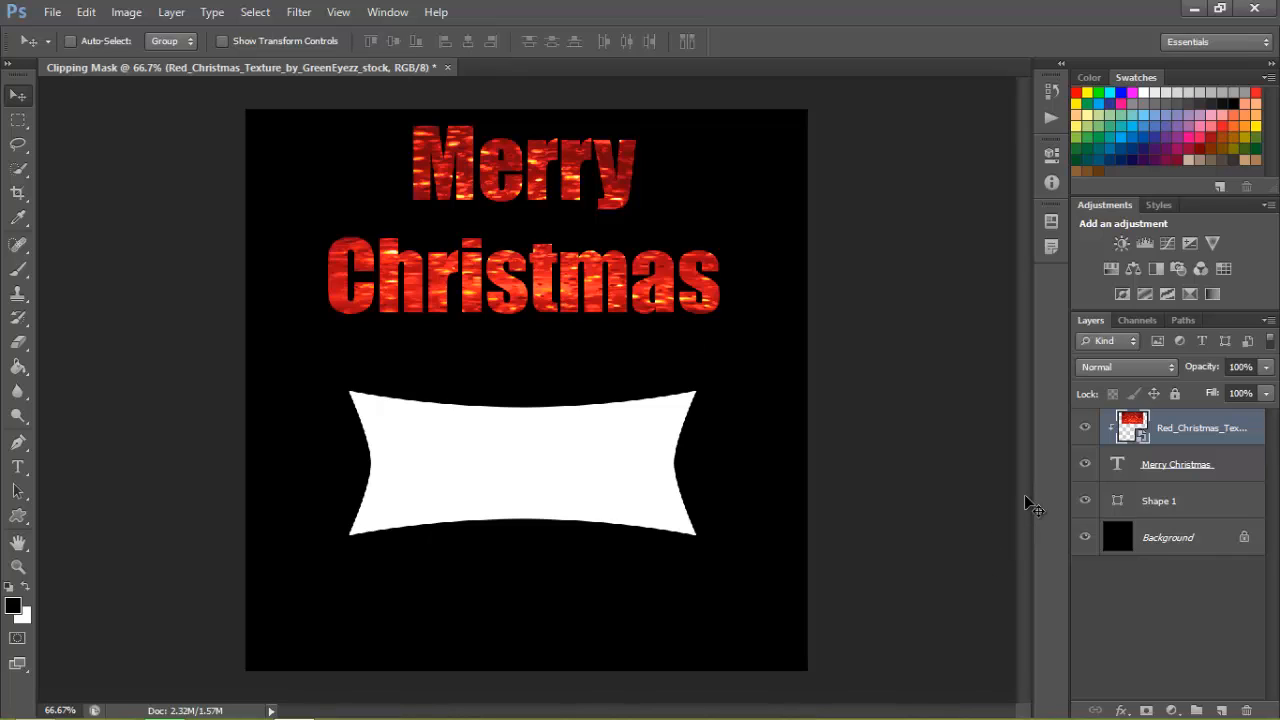
mouse_move(1140, 652)
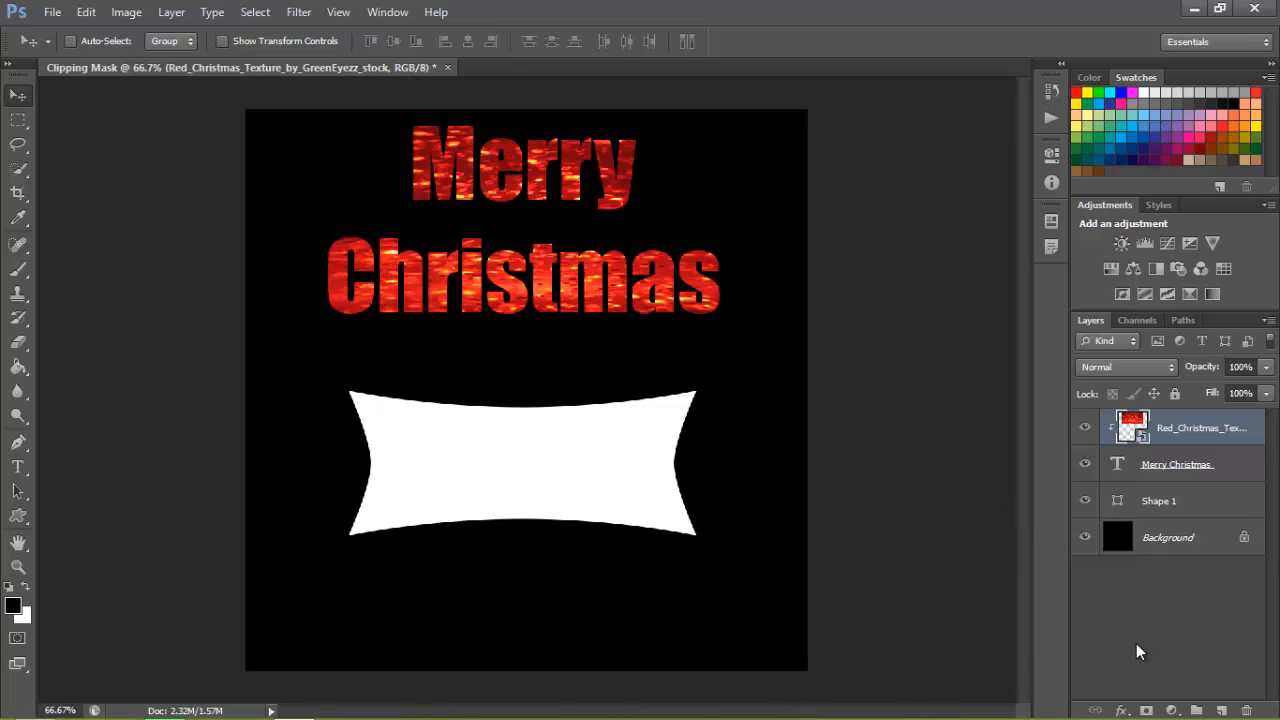
- Place the rock texture, position and flatten it over the banner, and commit the placement
click(1220, 8)
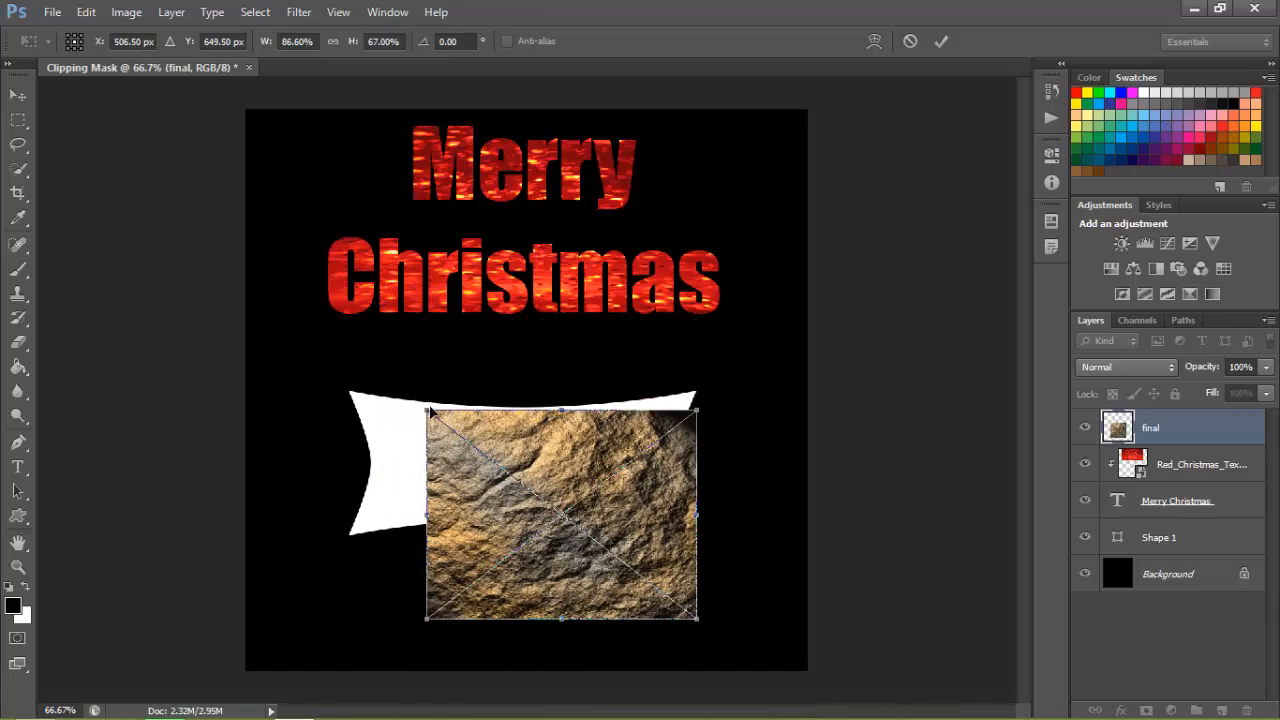
drag(560, 510, 578, 472)
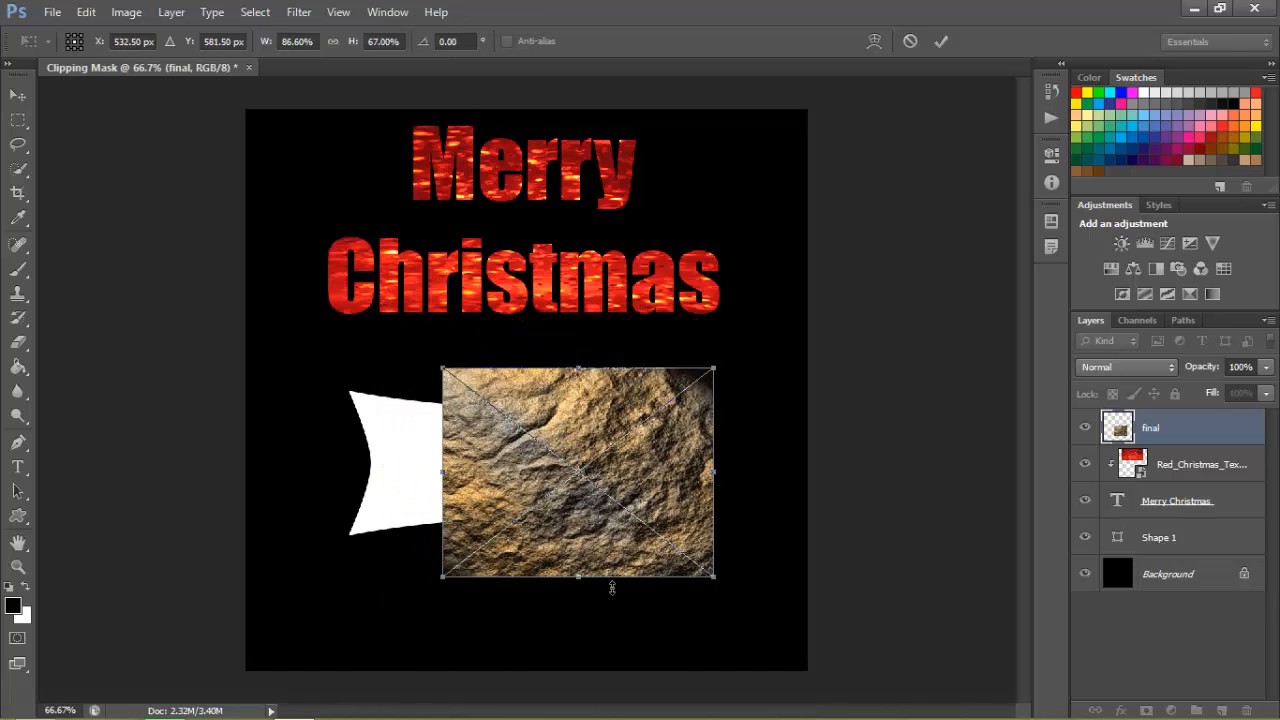
drag(578, 578, 578, 560)
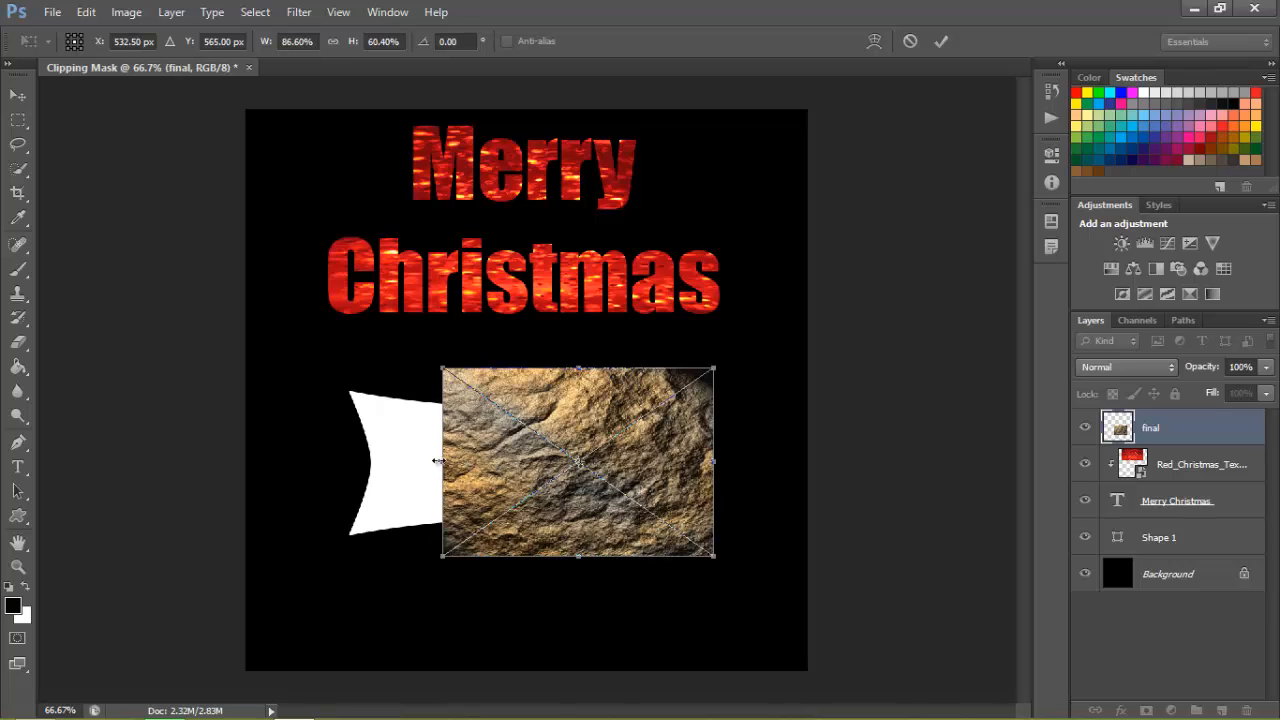
click(940, 40)
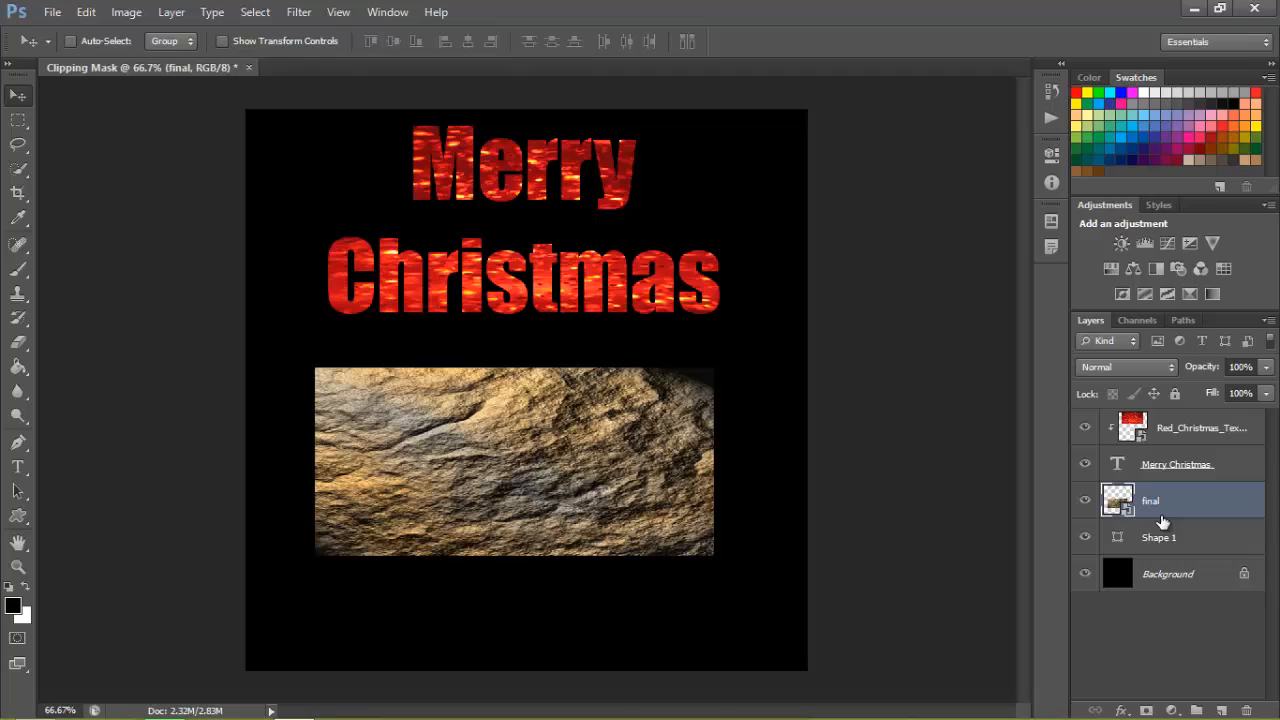
mouse_move(1164, 504)
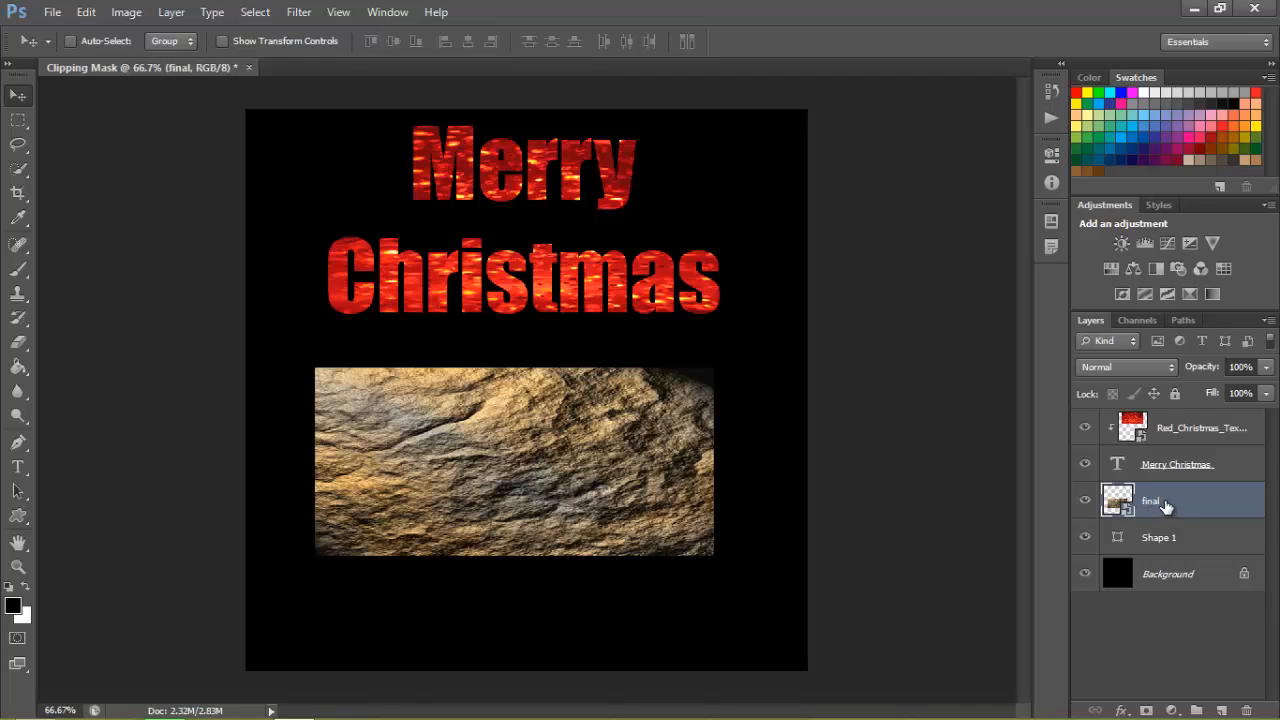
mouse_move(1170, 512)
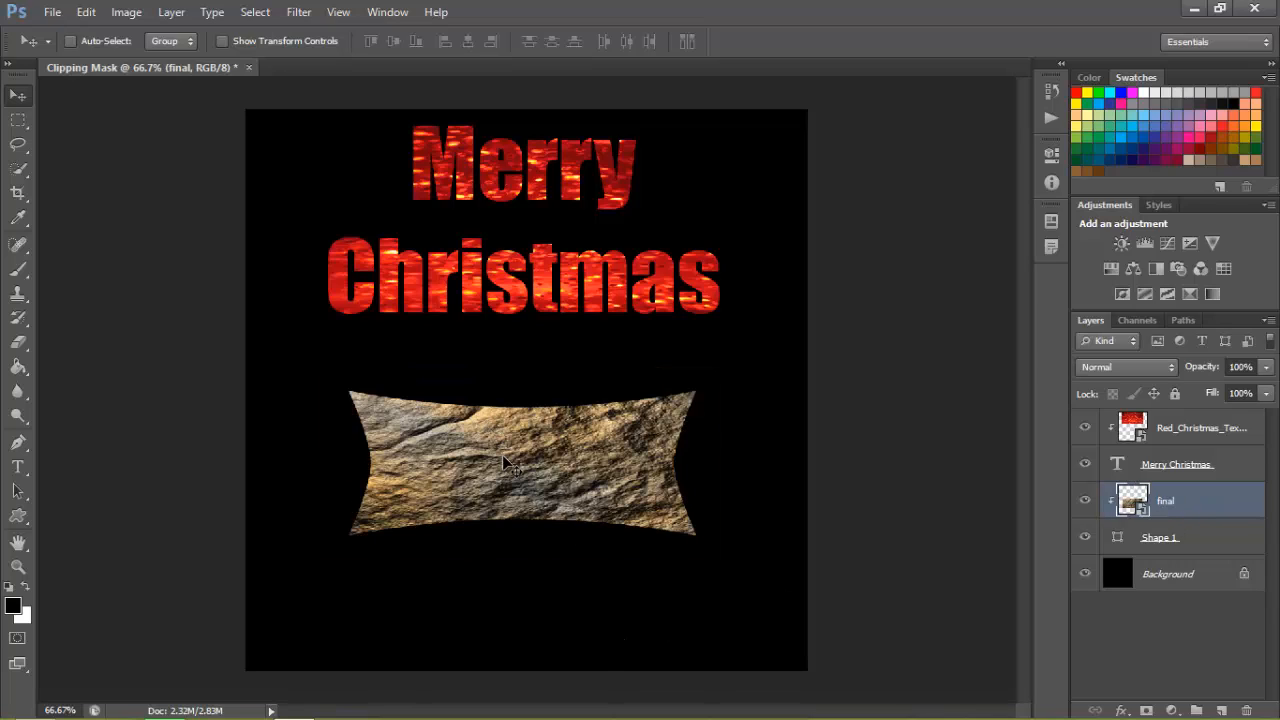
mouse_move(520, 468)
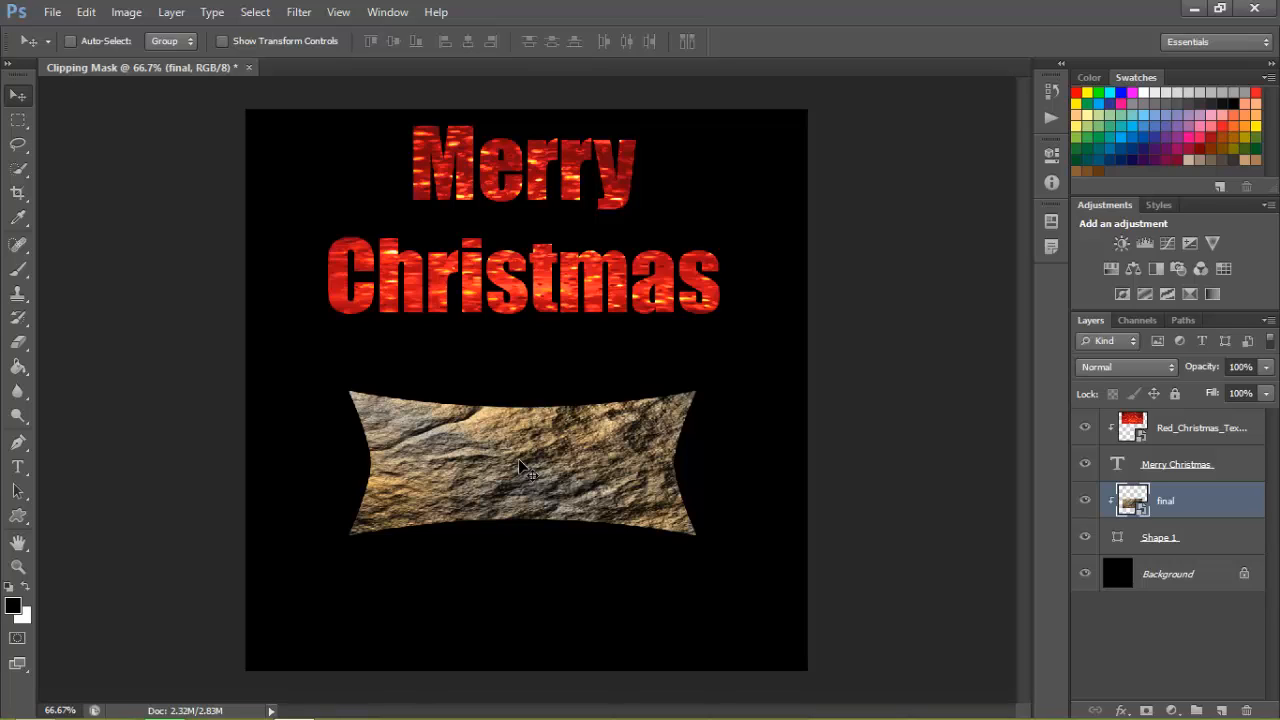
mouse_move(820, 450)
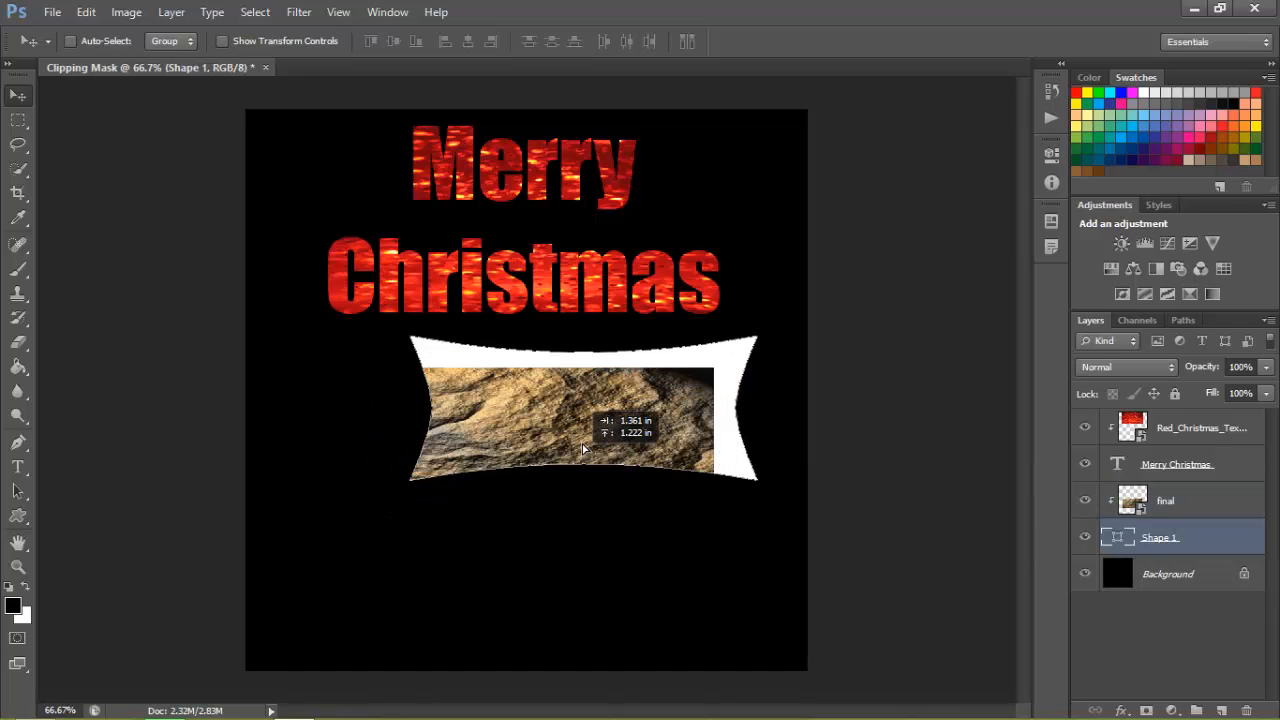
- Move the banner shape back under the rock texture, then select the red sparkle texture layer
drag(584, 450, 516, 496)
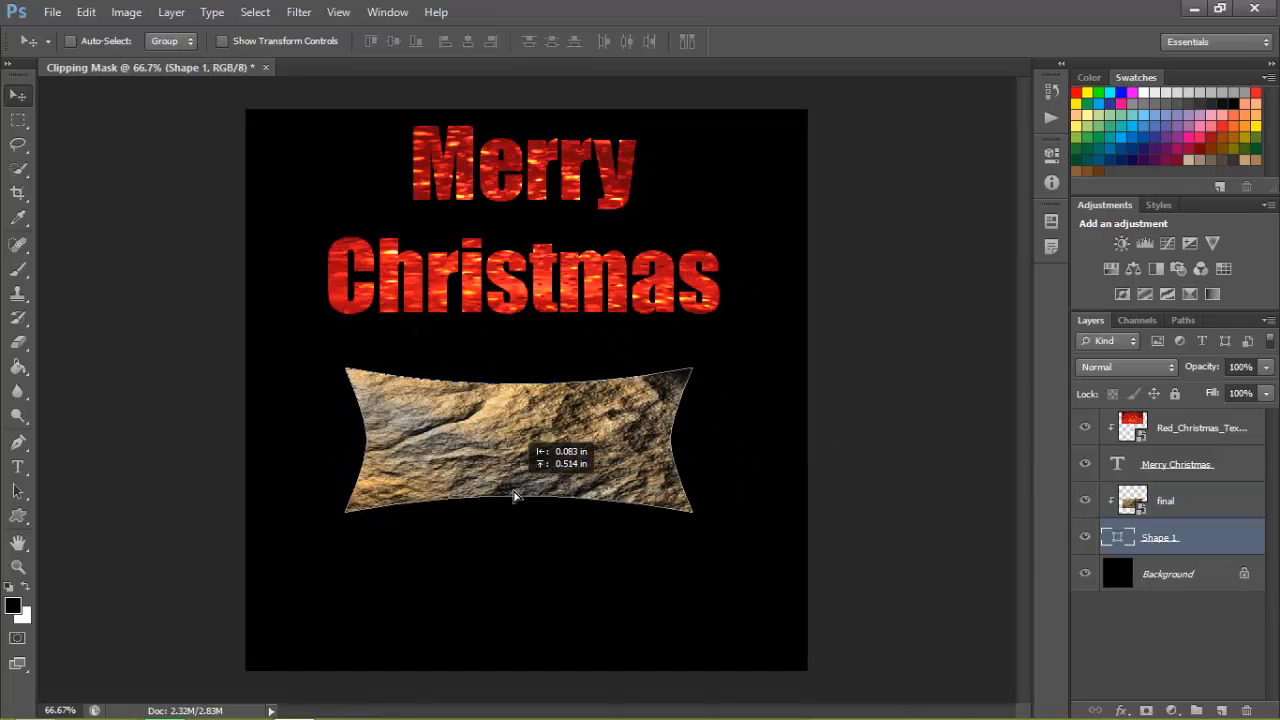
click(1164, 500)
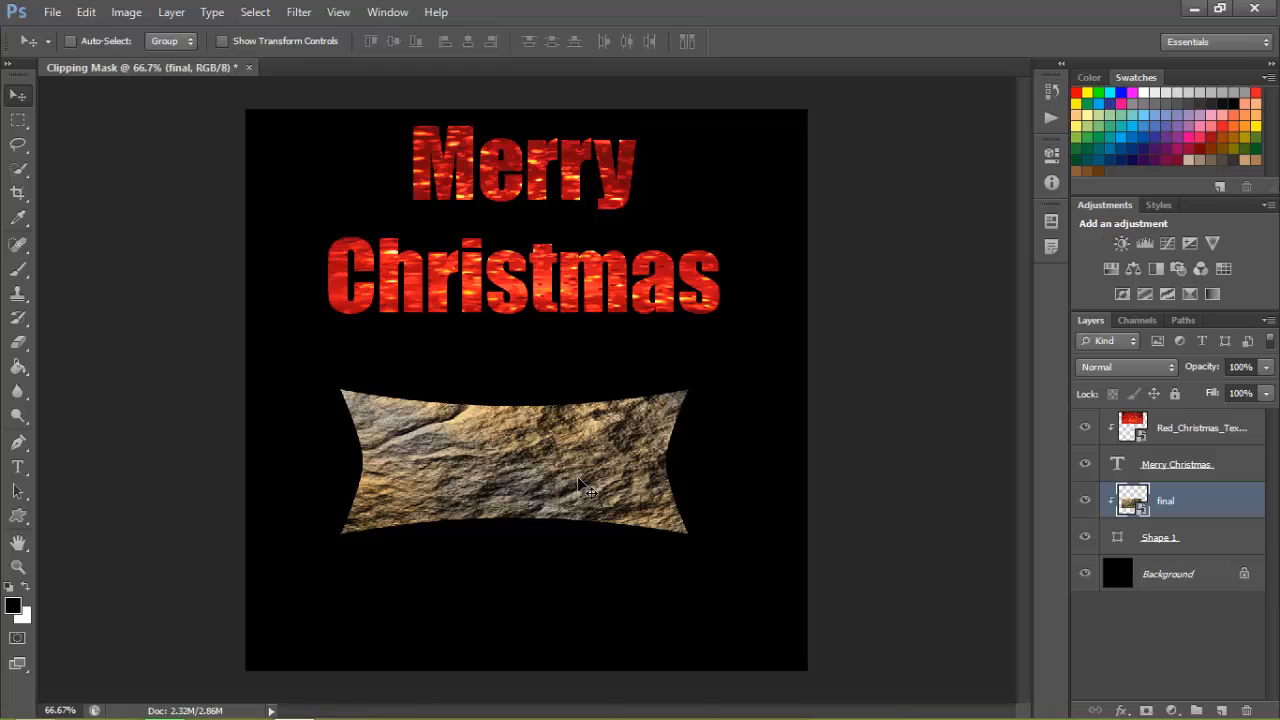
click(1200, 428)
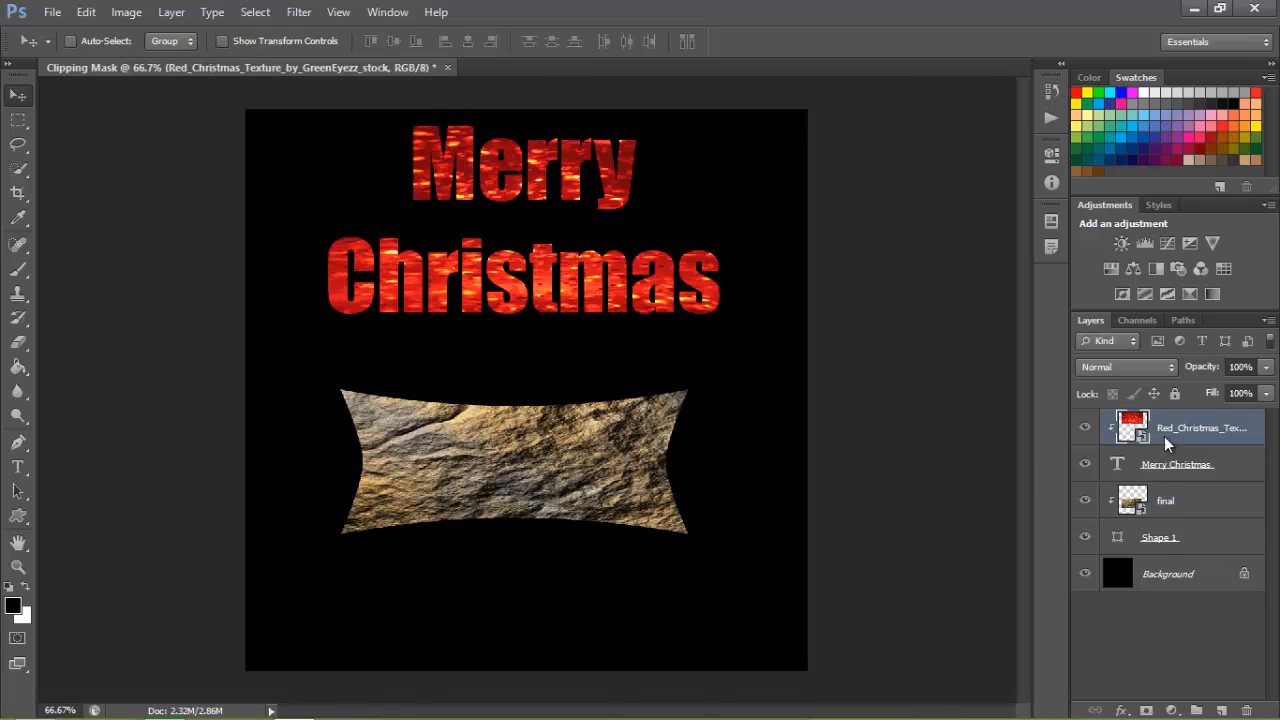
- Merge the red sparkle texture down into the Merry Christmas text layer
click(1176, 464)
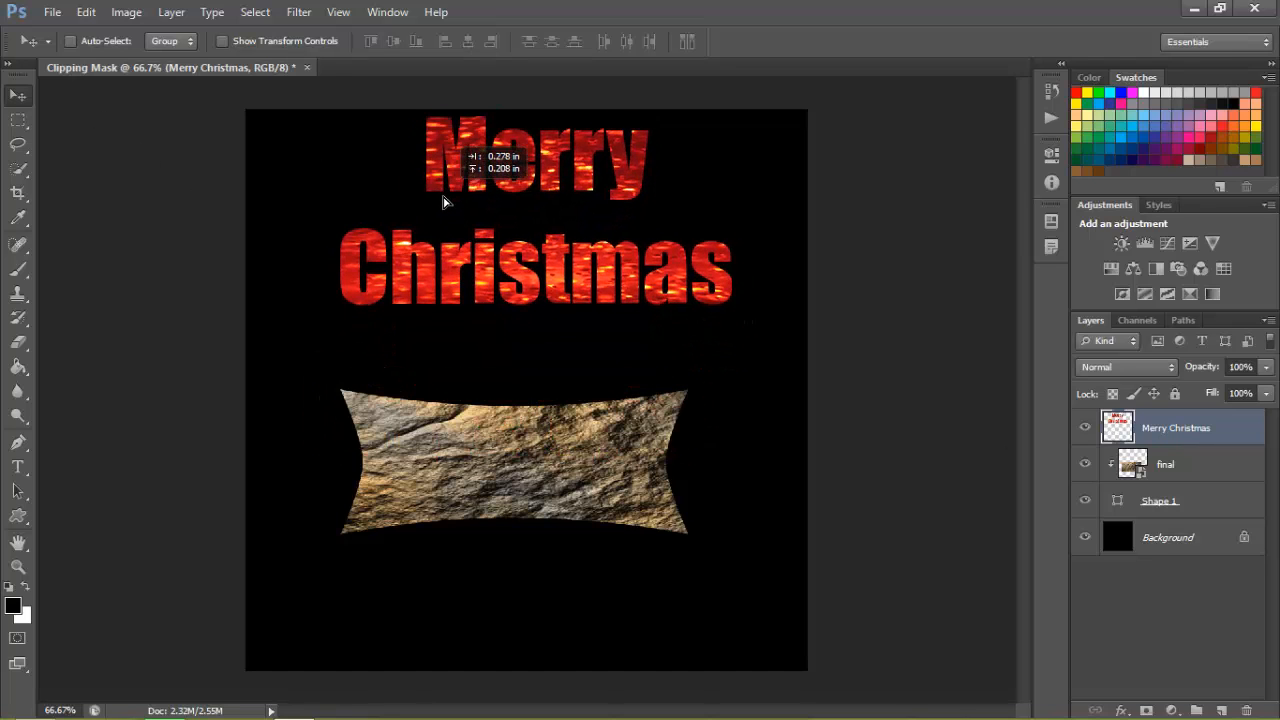
click(1164, 464)
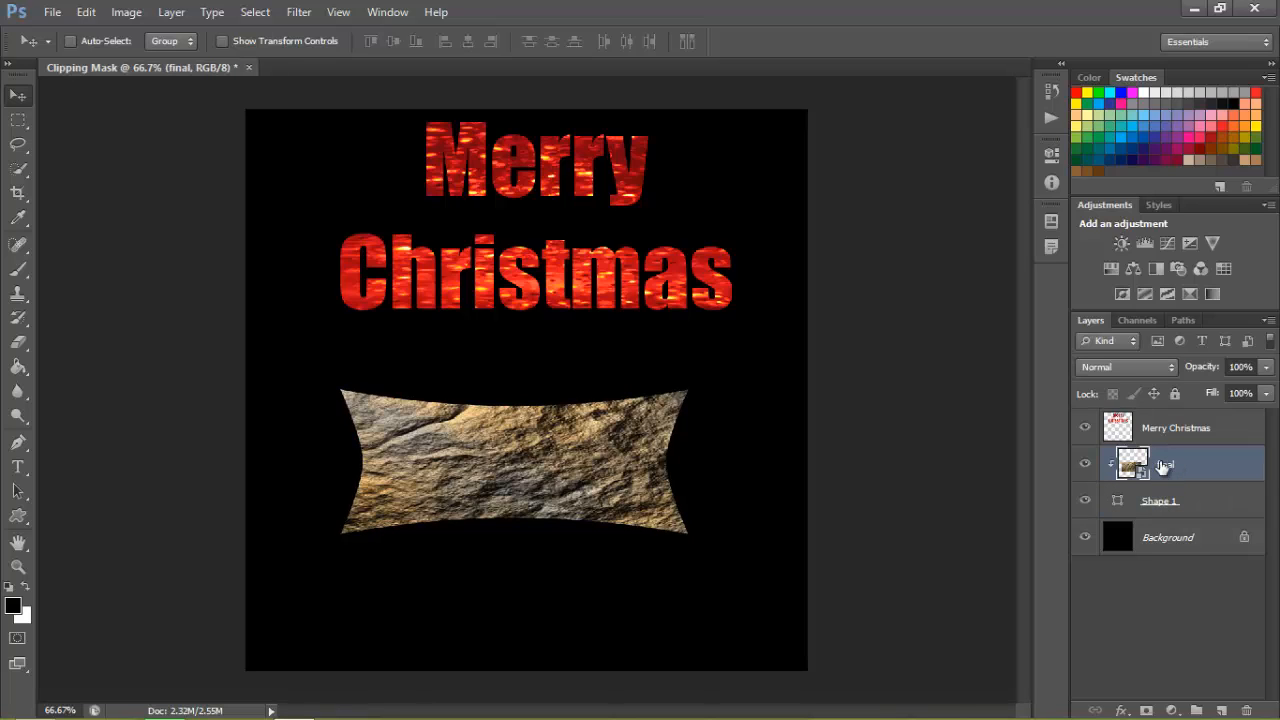
mouse_move(1160, 464)
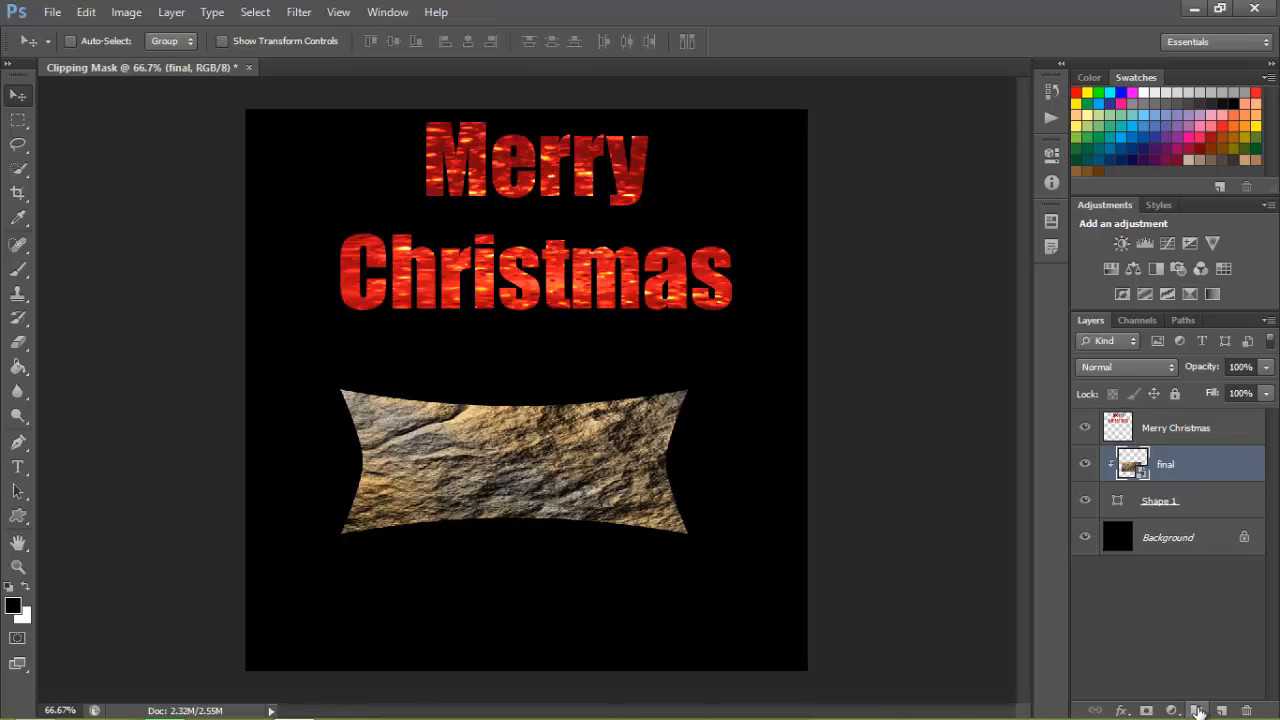
- Group the rock texture and Shape 1 into Group 1, collapse it and center the banner below the text
click(1196, 710)
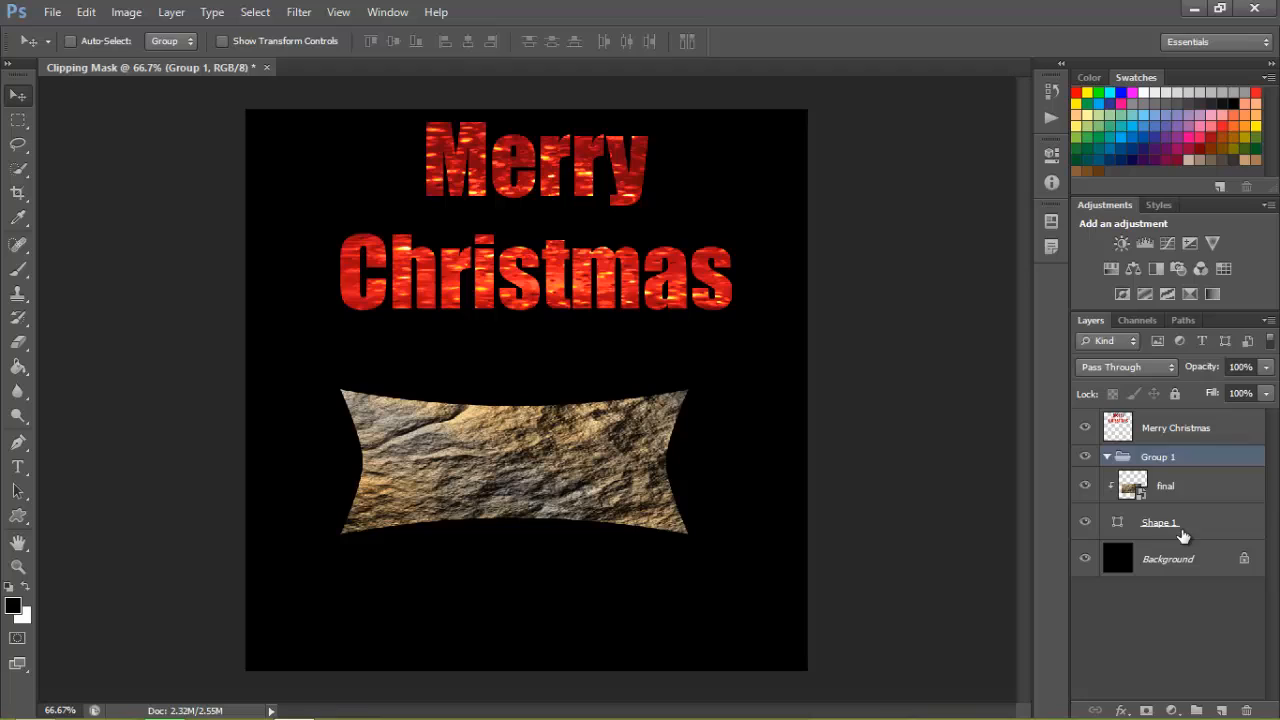
click(1164, 486)
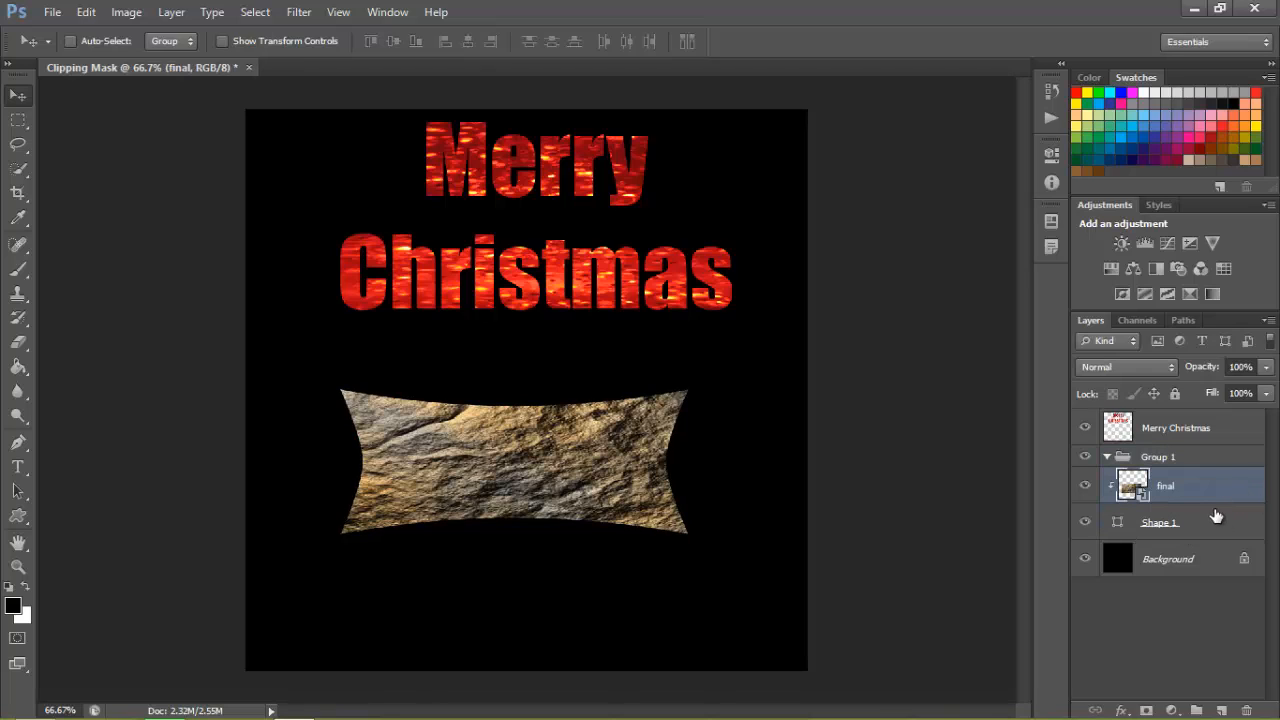
click(1176, 520)
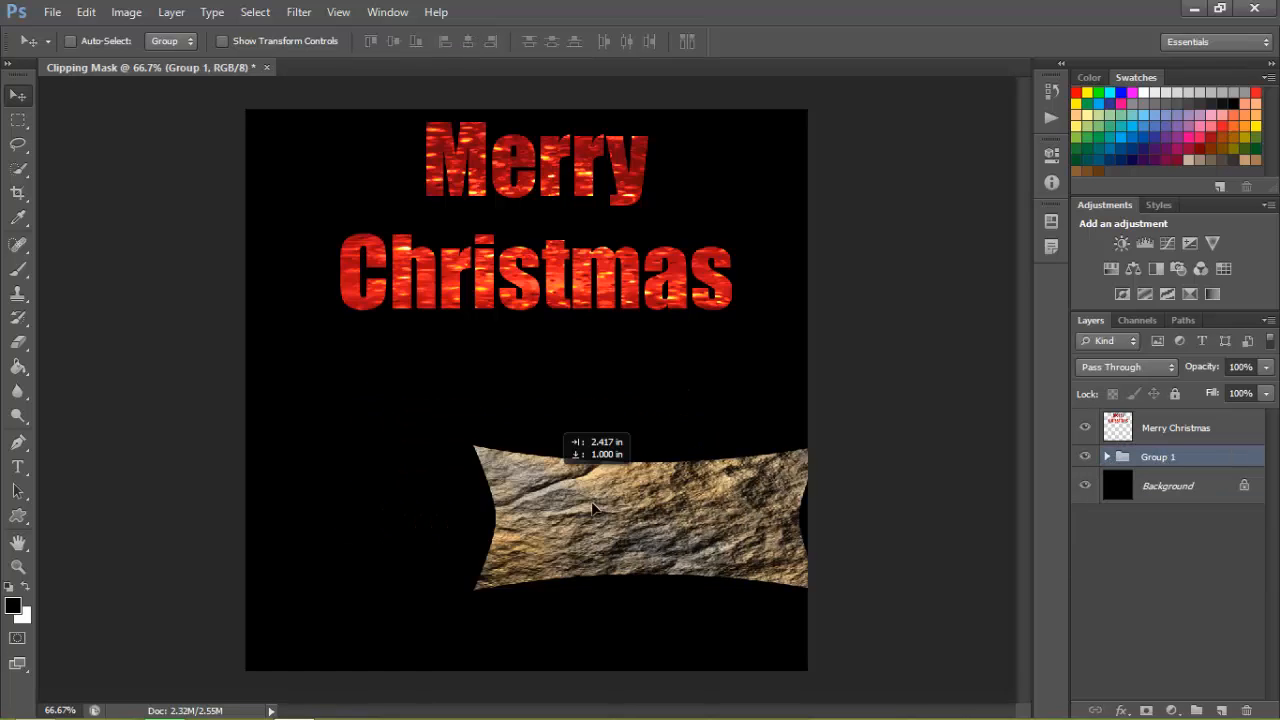
drag(596, 510, 480, 436)
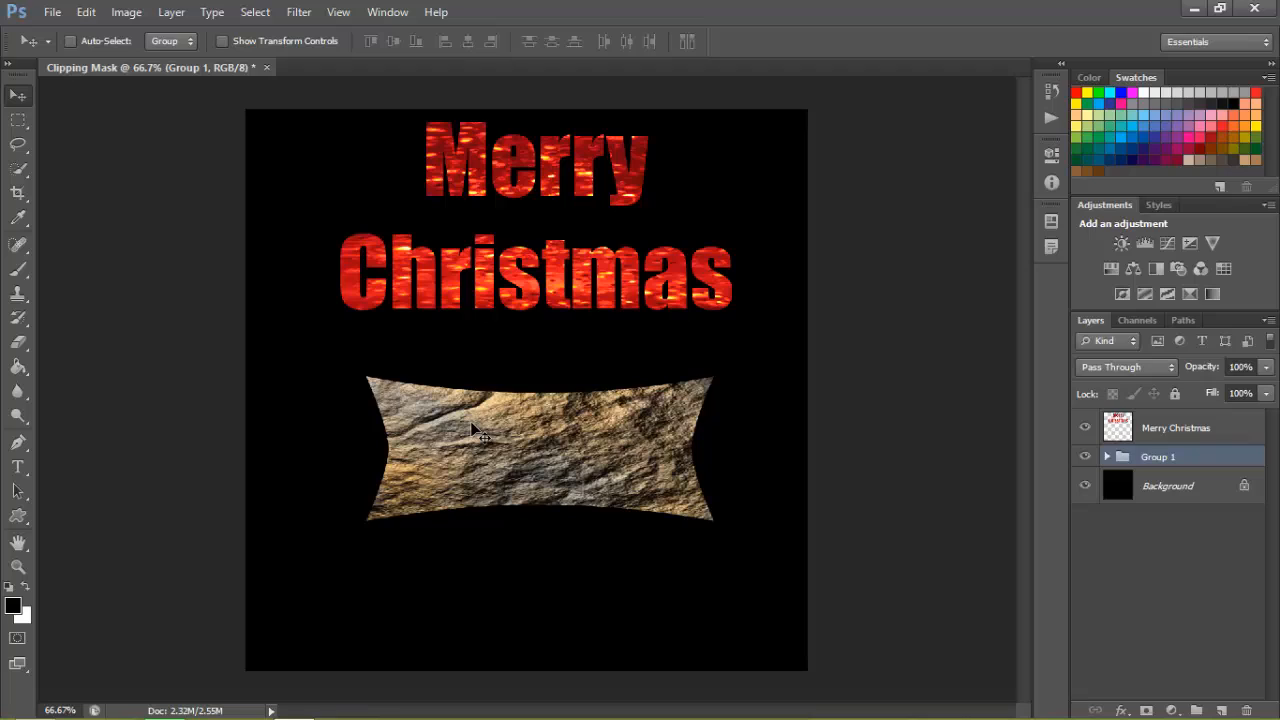
mouse_move(488, 436)
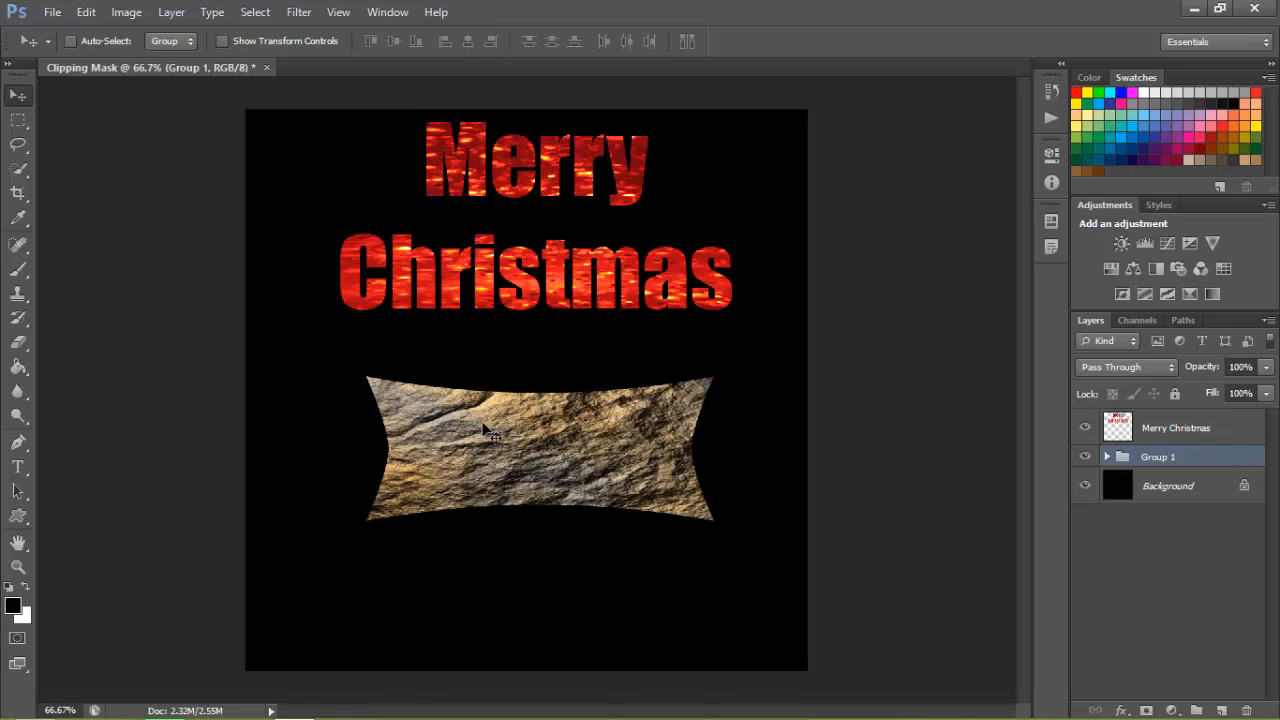